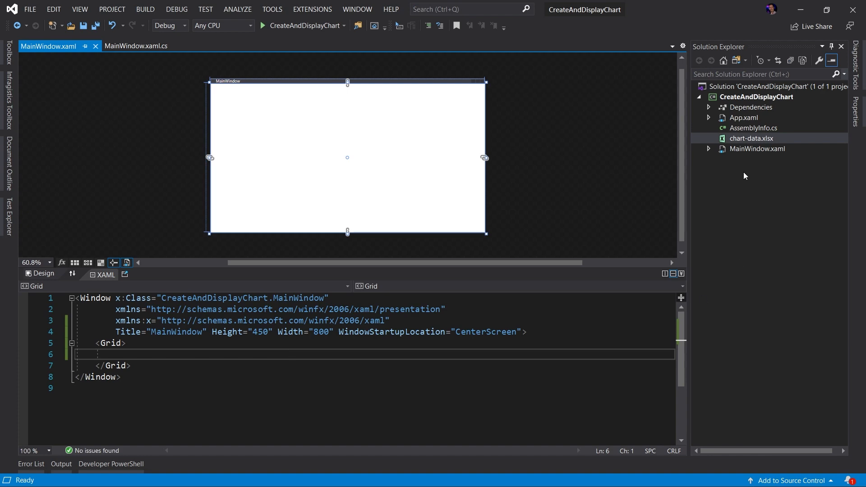
Open chart-data.xlsx from Solution Explorer to review the Jan–Dec figures for Expenses 1–5
left_click(751, 138)
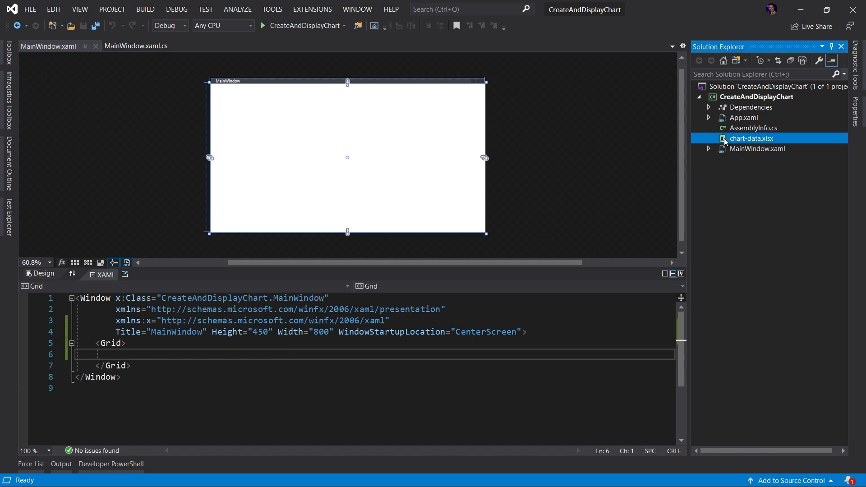
double_click(751, 138)
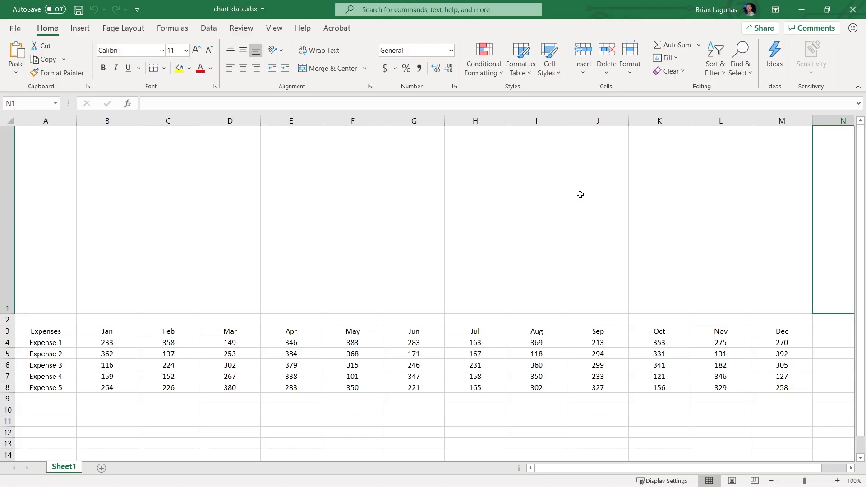
mouse_move(309, 289)
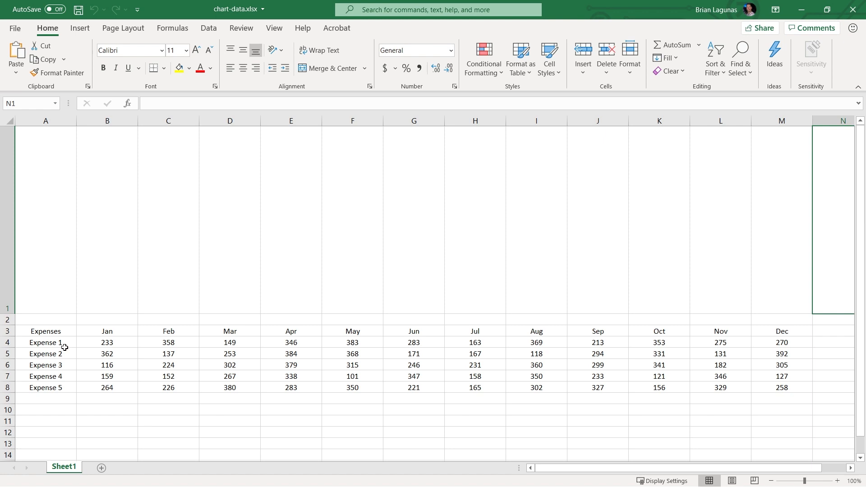
mouse_move(99, 332)
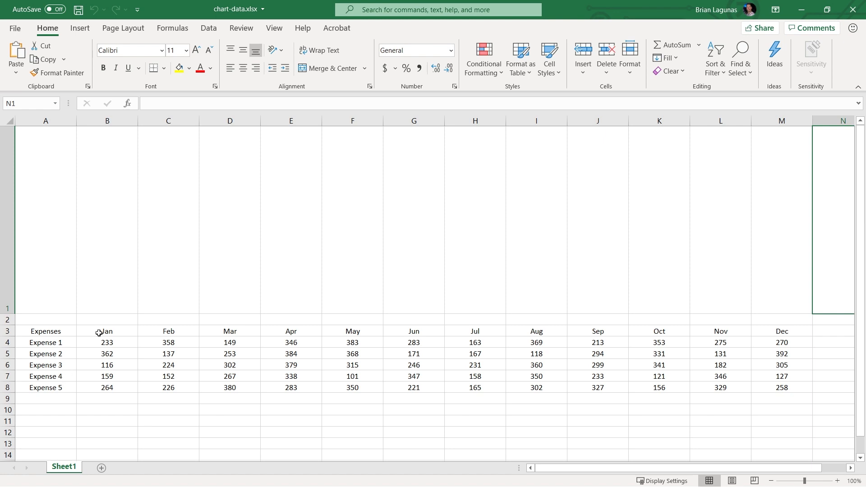
mouse_move(821, 349)
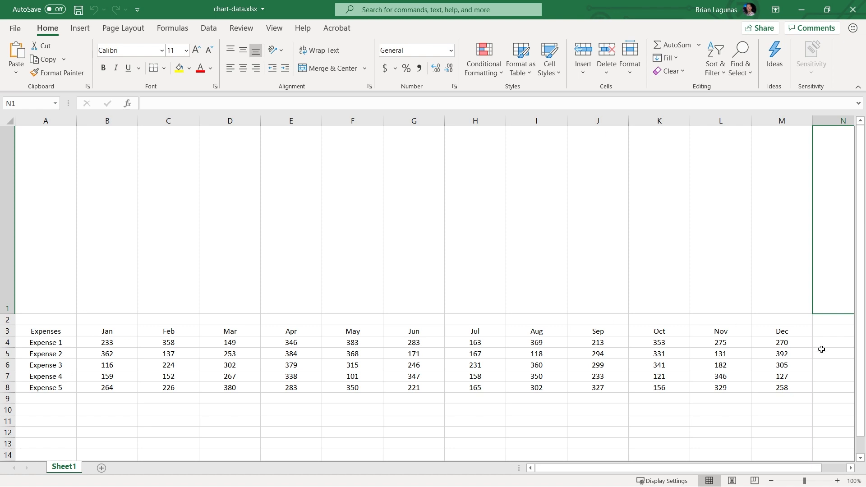
mouse_move(497, 374)
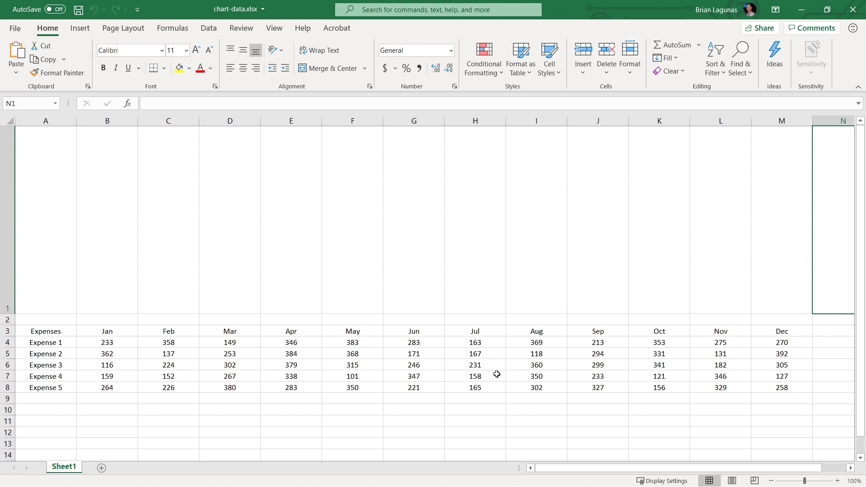
mouse_move(843, 28)
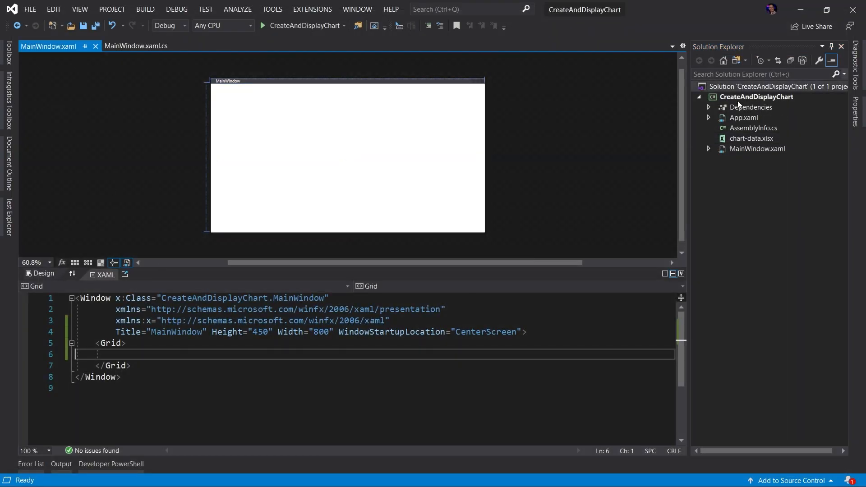
Search NuGet for 'Spreadsheet' and install Infragistics.WPF.Spreadsheet into CreateAndDisplayChart
right_click(764, 86)
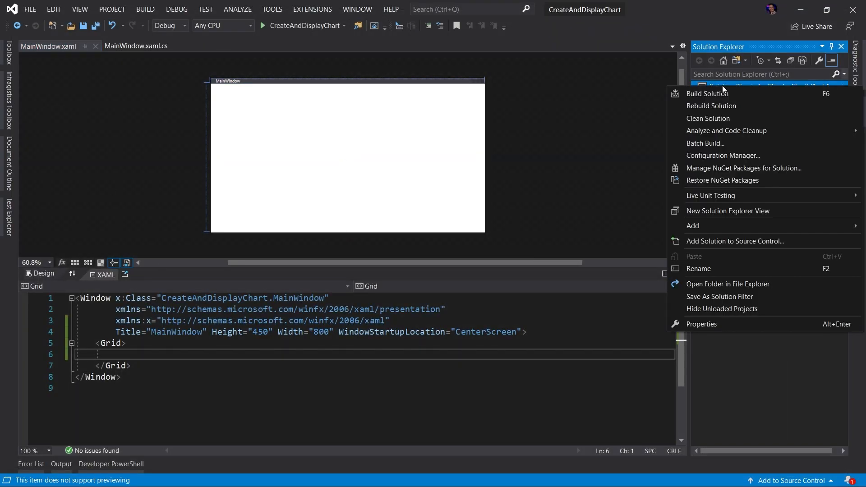
left_click(743, 167)
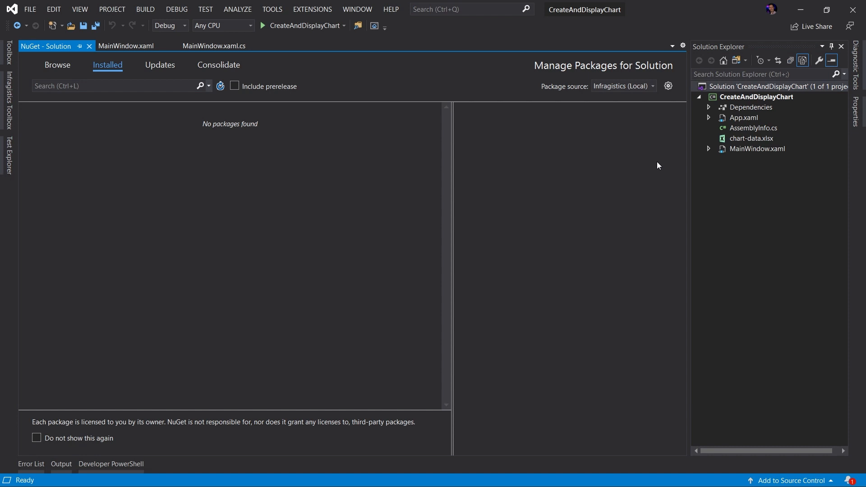
mouse_move(582, 92)
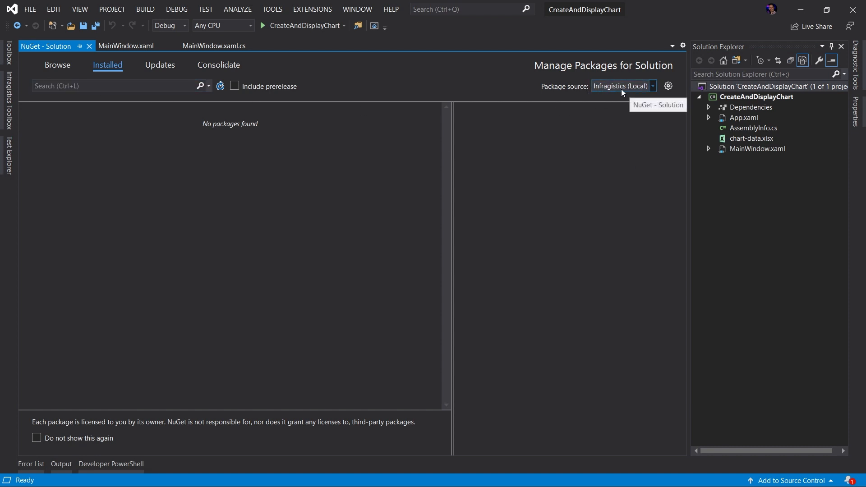
type("Spre")
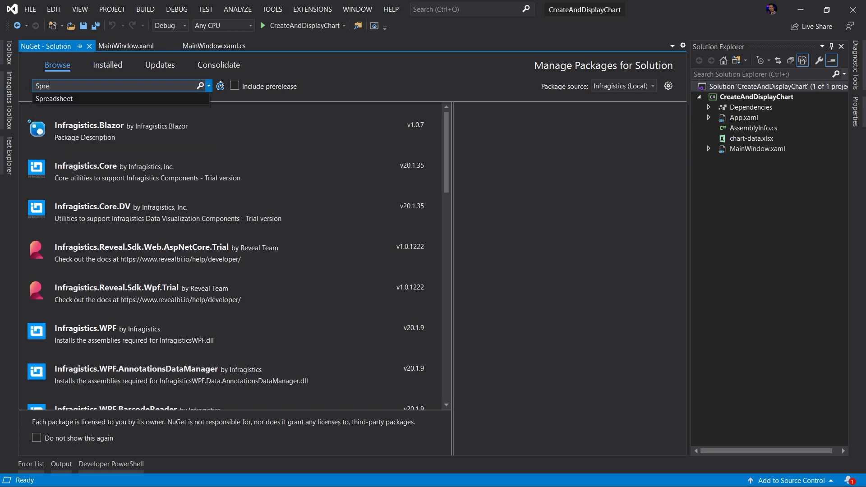
type("Spreadsheet")
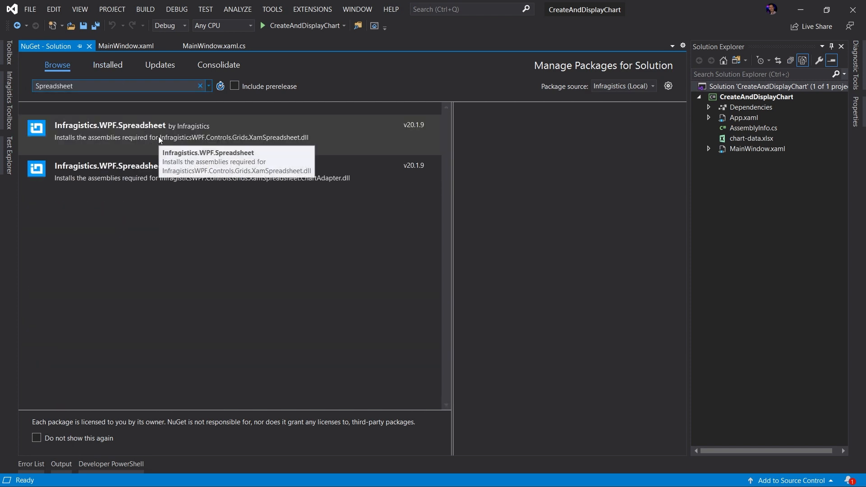
left_click(109, 125)
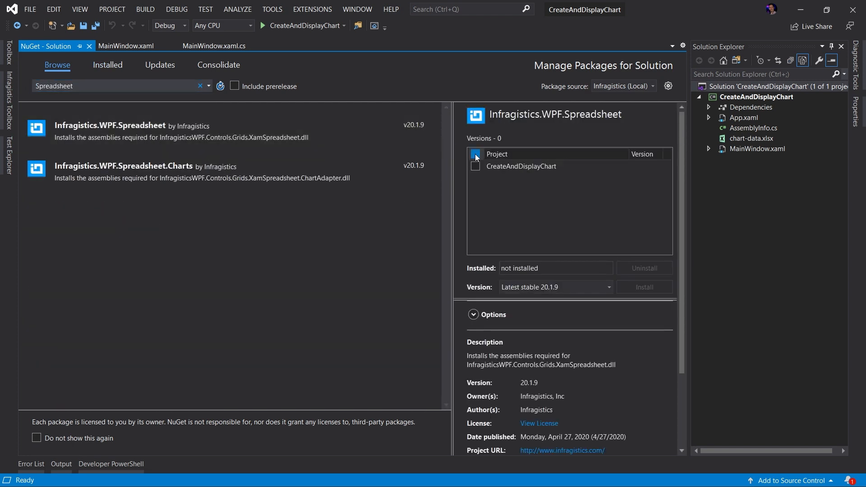
left_click(642, 287)
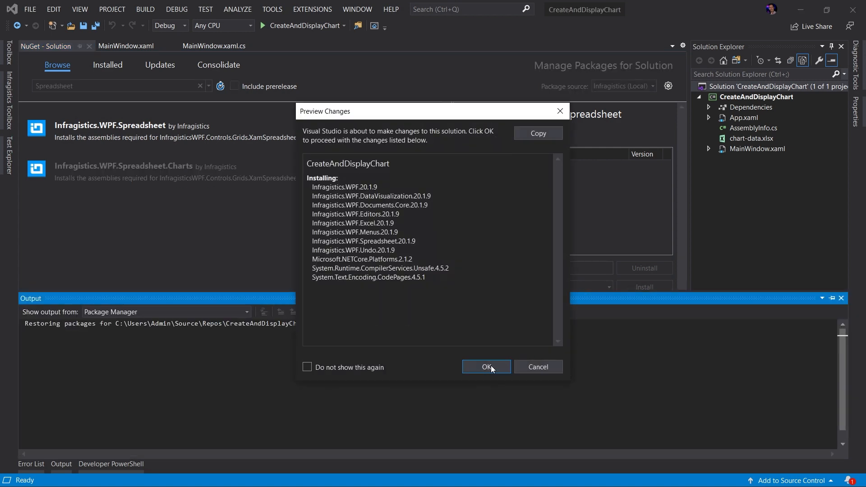
left_click(485, 366)
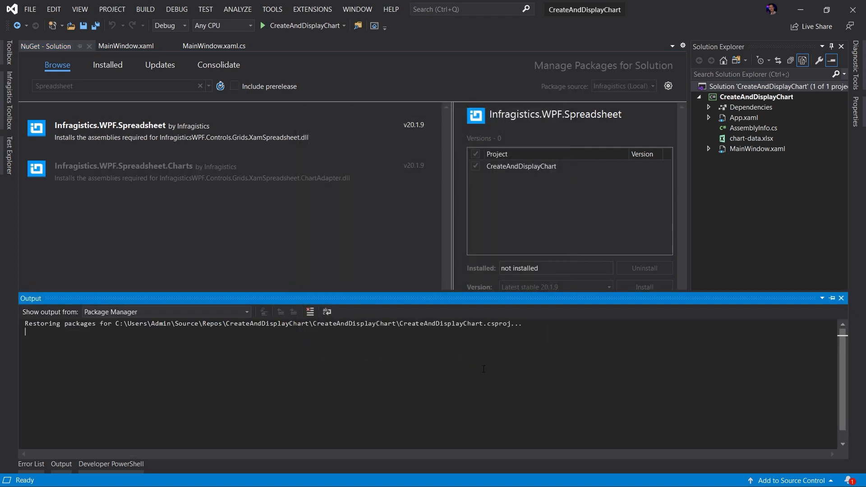
Add an <ig:XamSpreadsheet> element with x:Name "_spreadsheet" inside the Grid of MainWindow.xaml
type("ig")
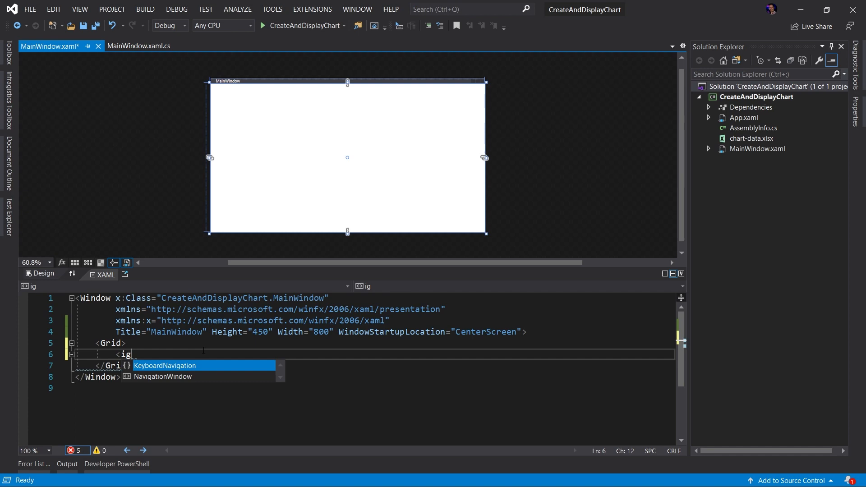
type(":")
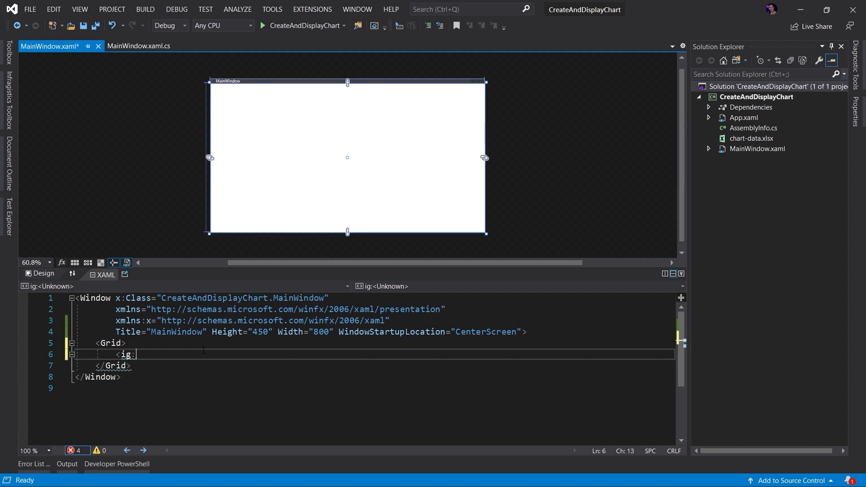
type("XamSpreadsheet")
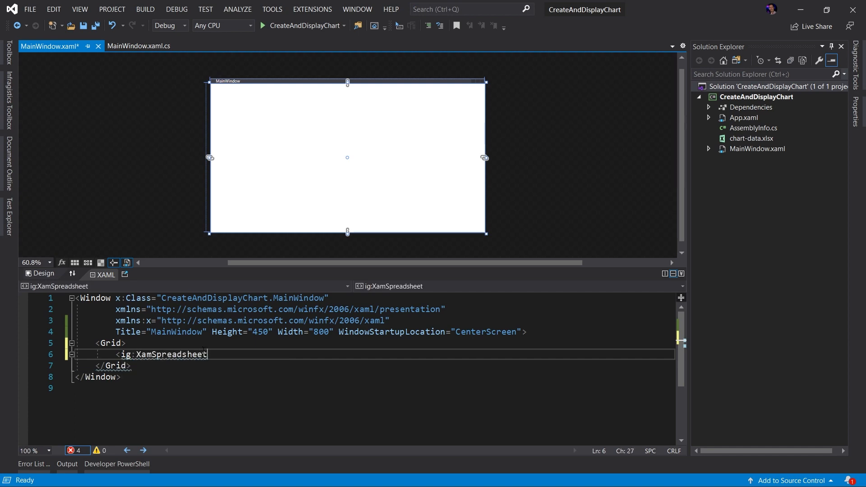
type(">")
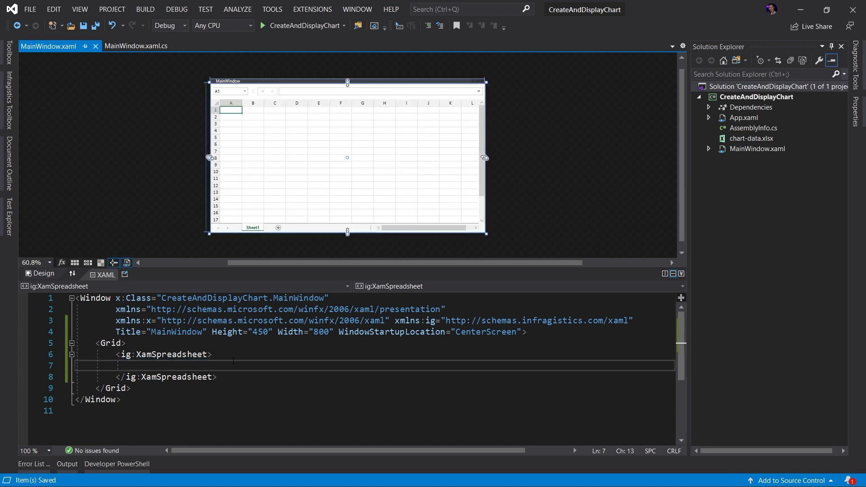
type("x:Name=\"_spreadsheet")
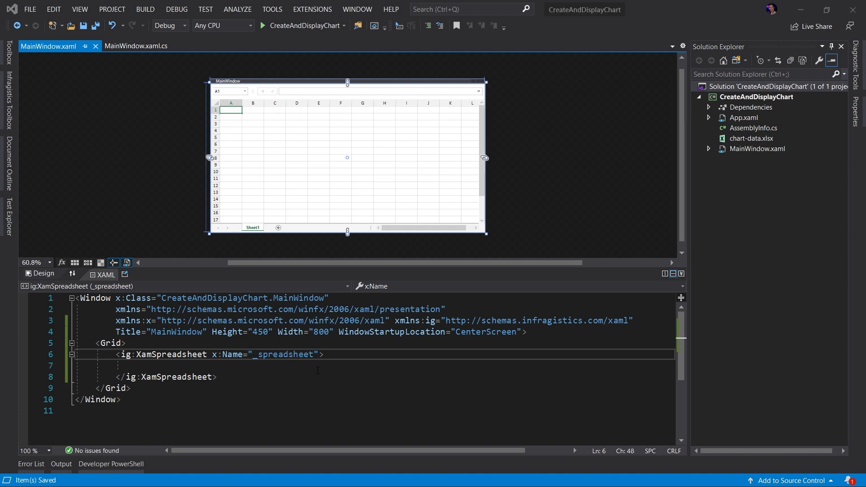
mouse_move(531, 241)
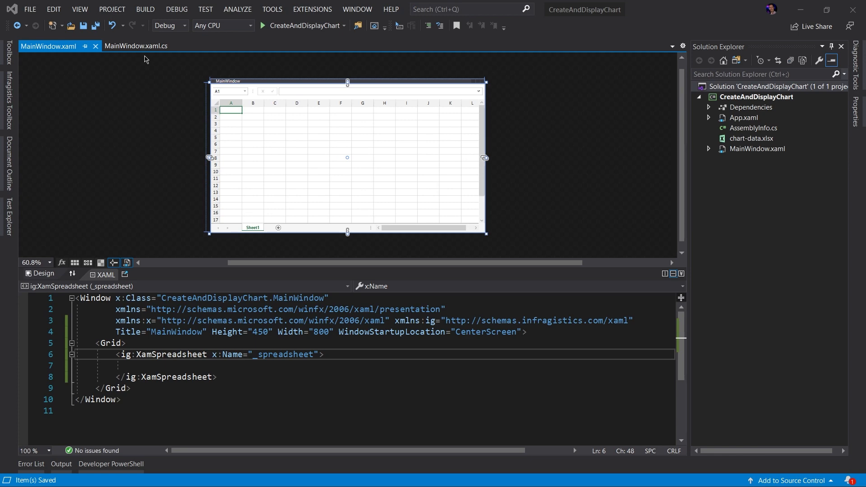
Add a Loaded handler setting filePath = Path.Combine(Environment.CurrentDirectory, "chart-data.xlsx")
left_click(136, 46)
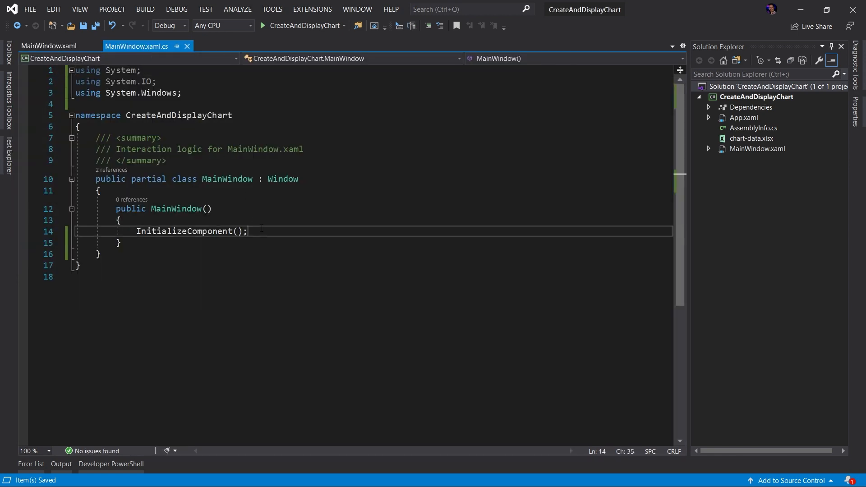
type("Loaded += MainWindow_Loaded;")
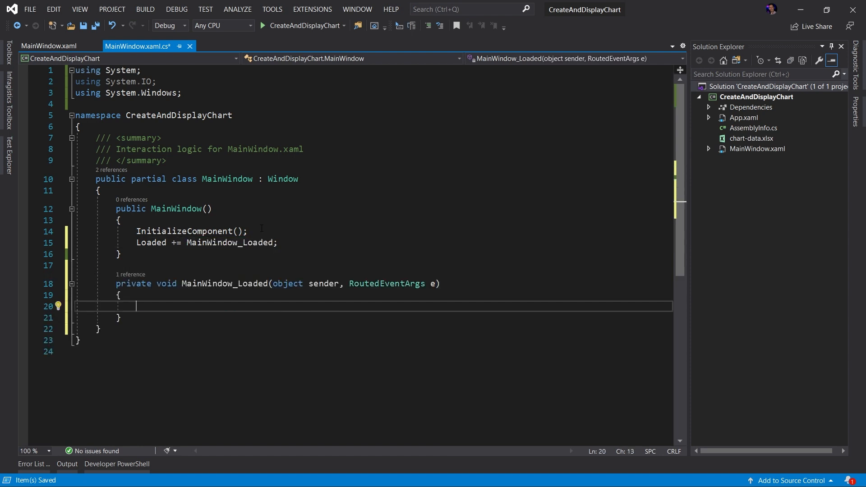
type("varfi")
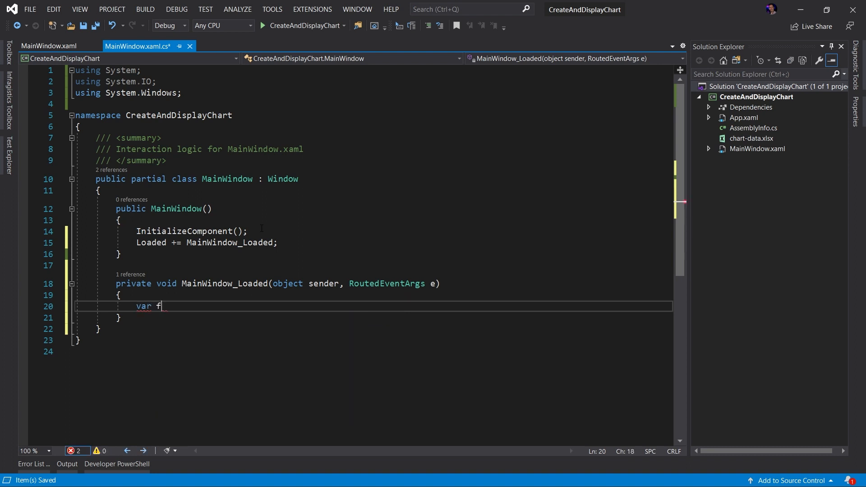
type("ilePath =")
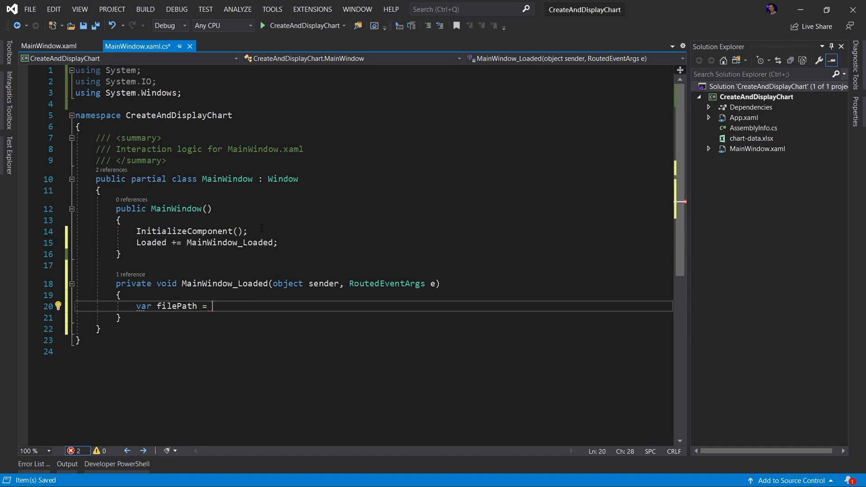
type("Path.Combine")
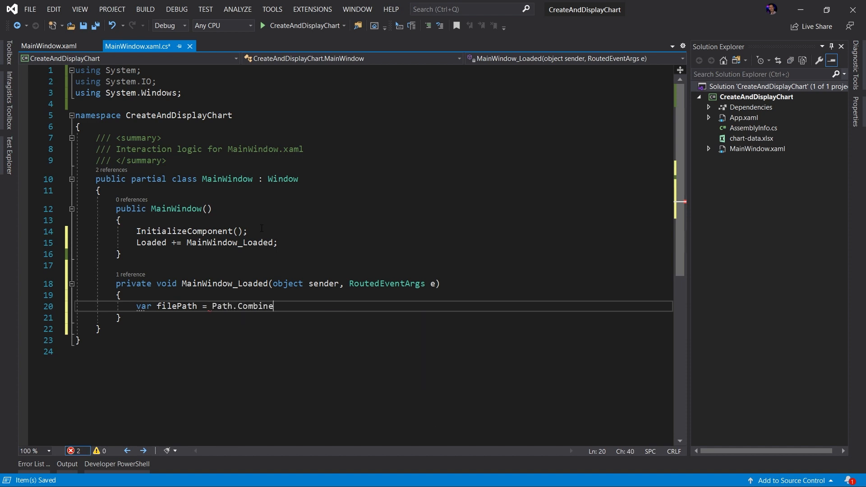
type("(Environment.CurrentDirectory,")
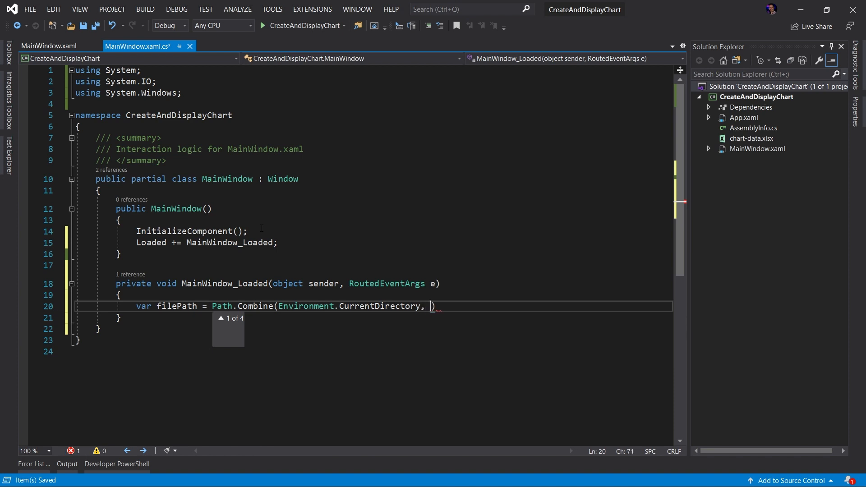
type("\"\"")
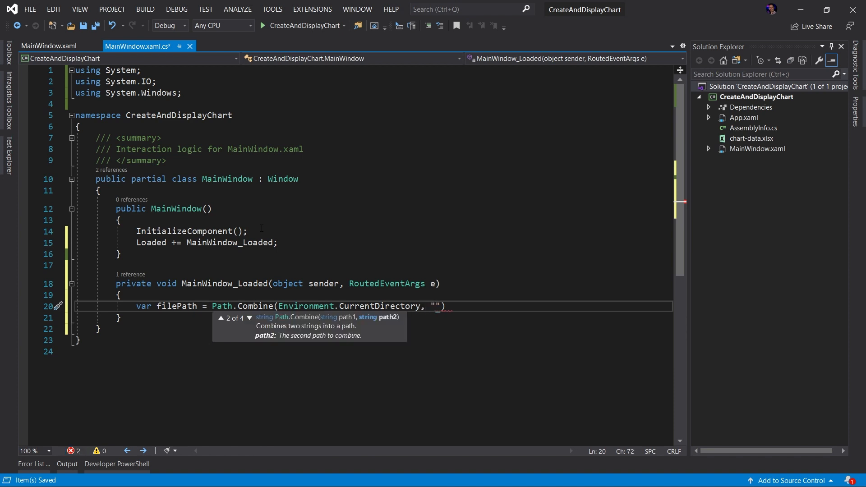
type("c")
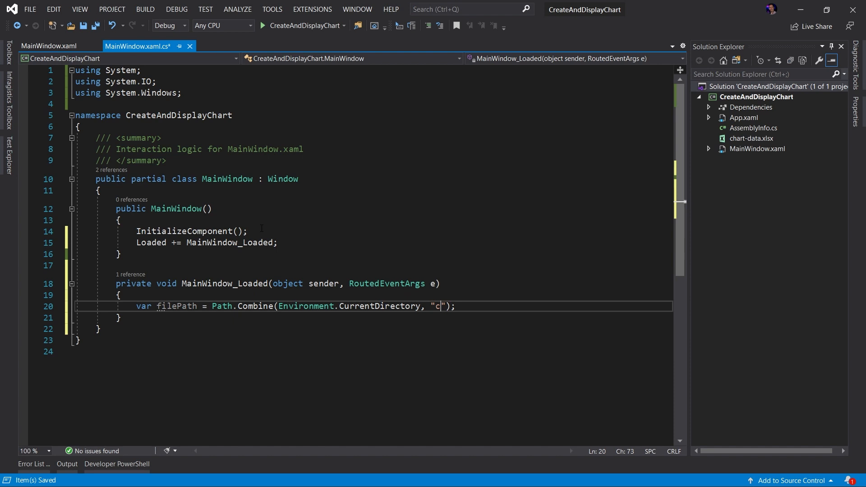
type("hart-data.")
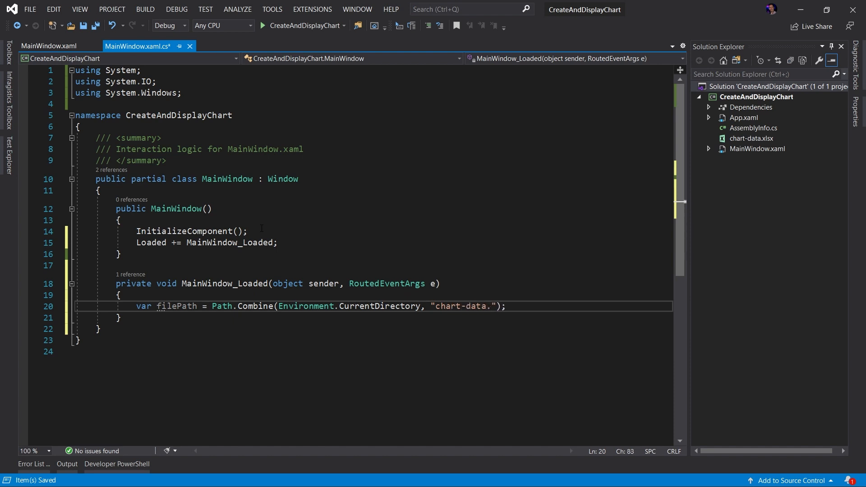
type("xlsx")
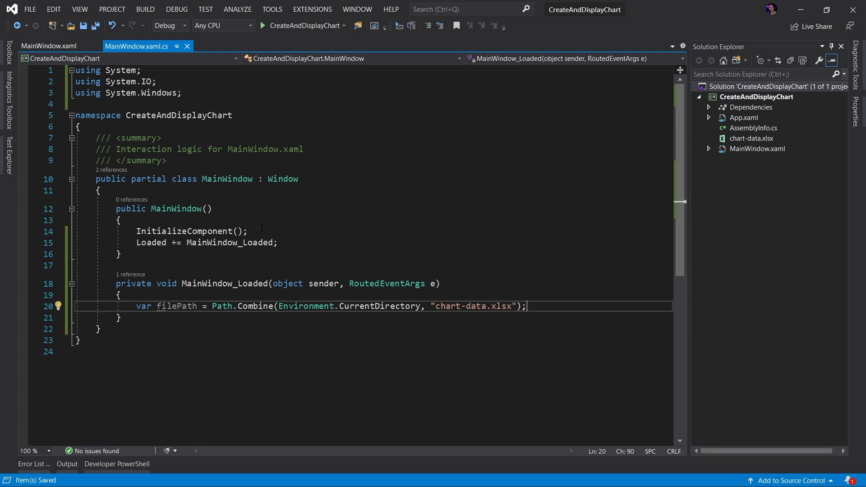
Write workbook = Workbook.Load(filePath) and assign it to _spreadsheet.Workbook
key("enter")
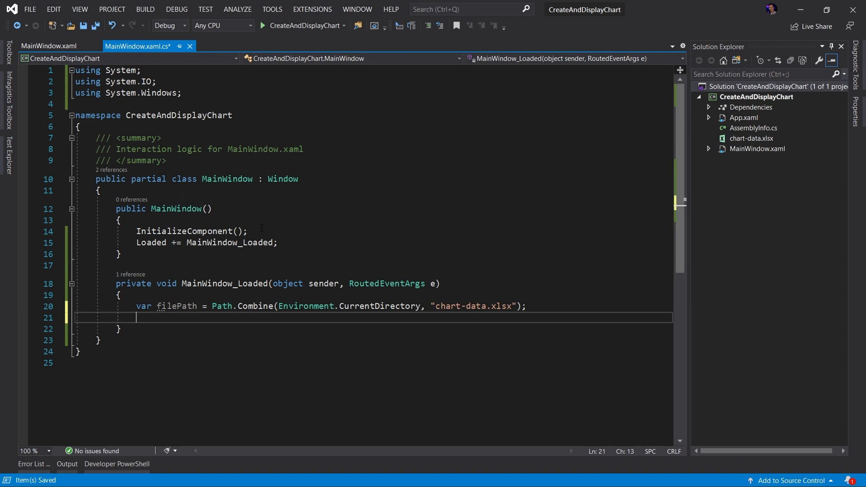
type("Work")
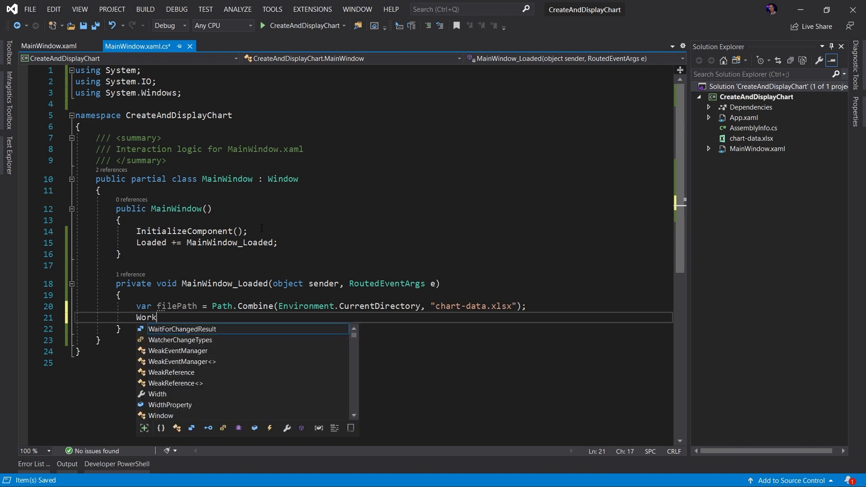
type("book")
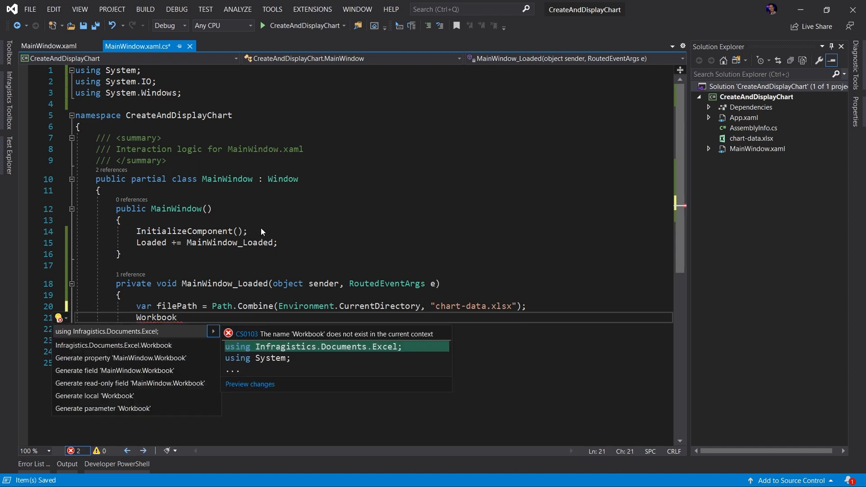
type("workbook = Workbook.Load")
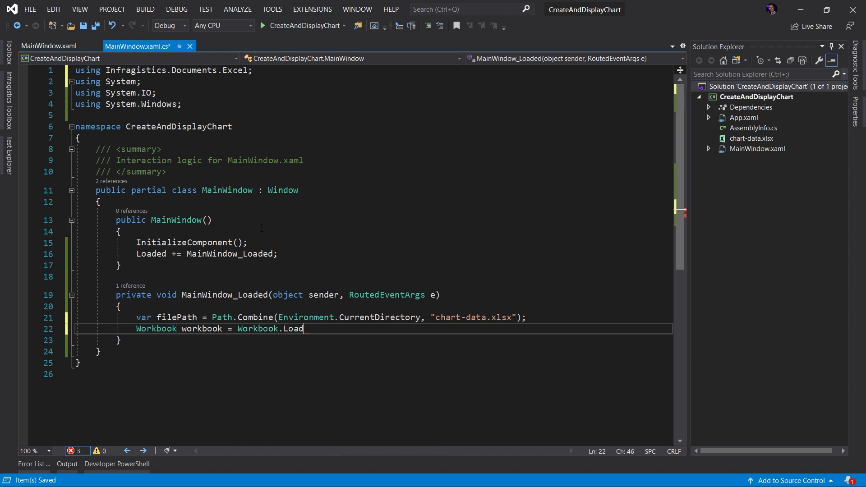
type("(filePath);")
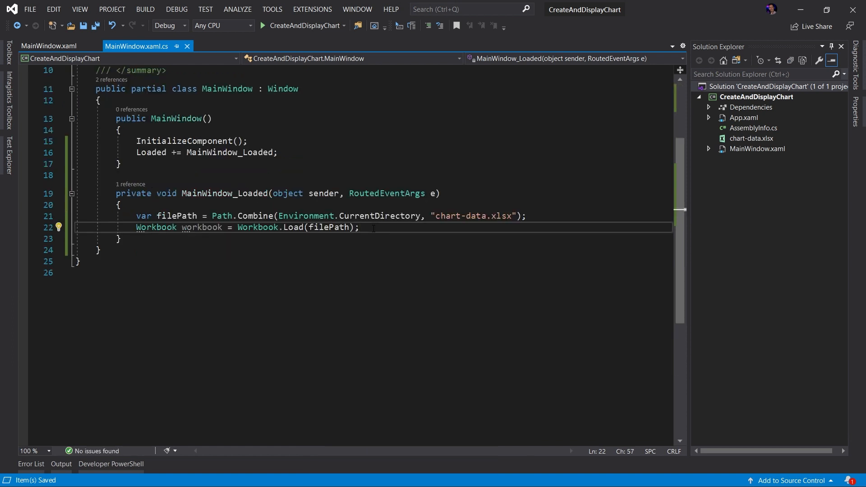
type("_spreadsheet.W")
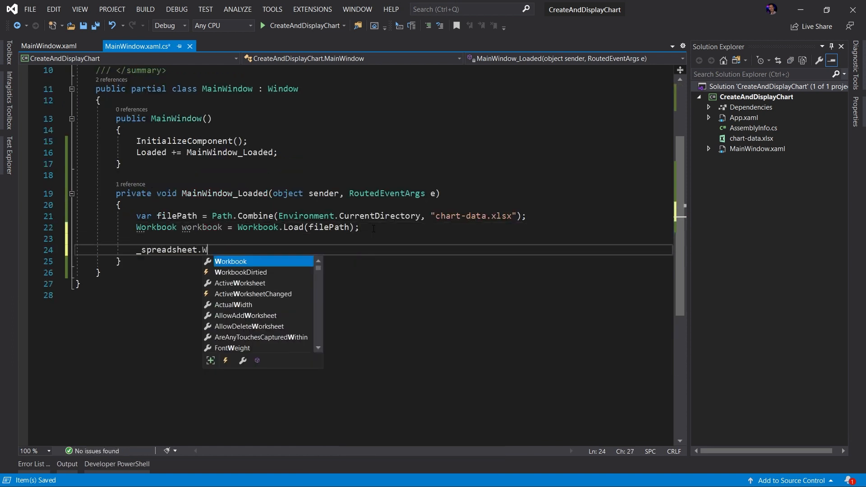
type("orkbook = wor")
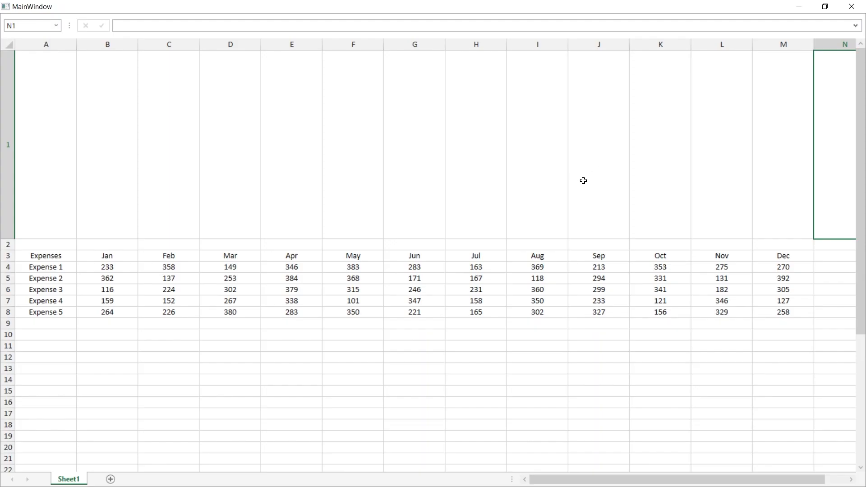
mouse_move(274, 320)
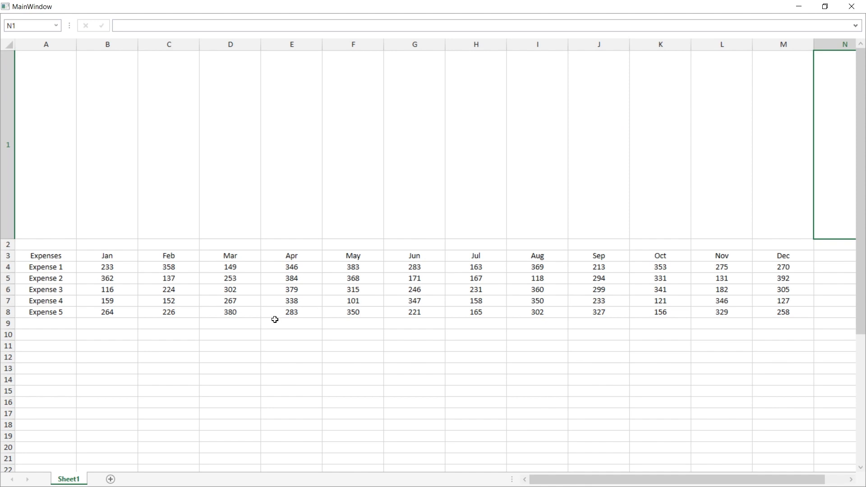
mouse_move(259, 328)
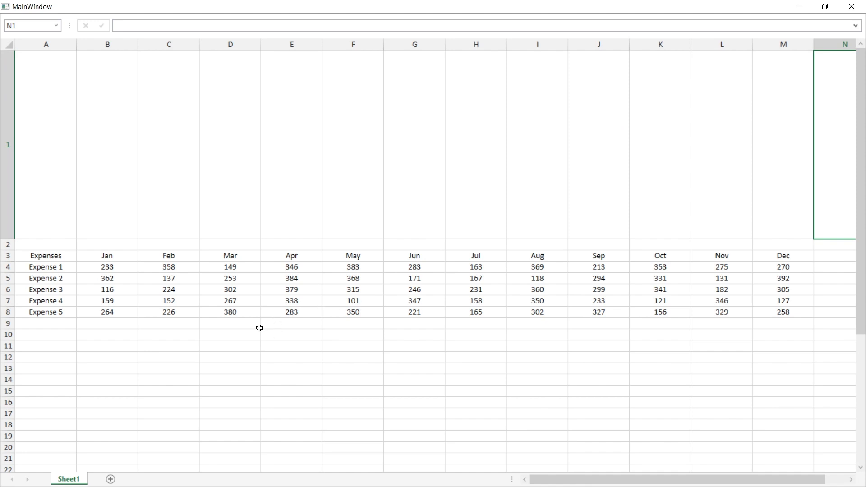
mouse_move(238, 325)
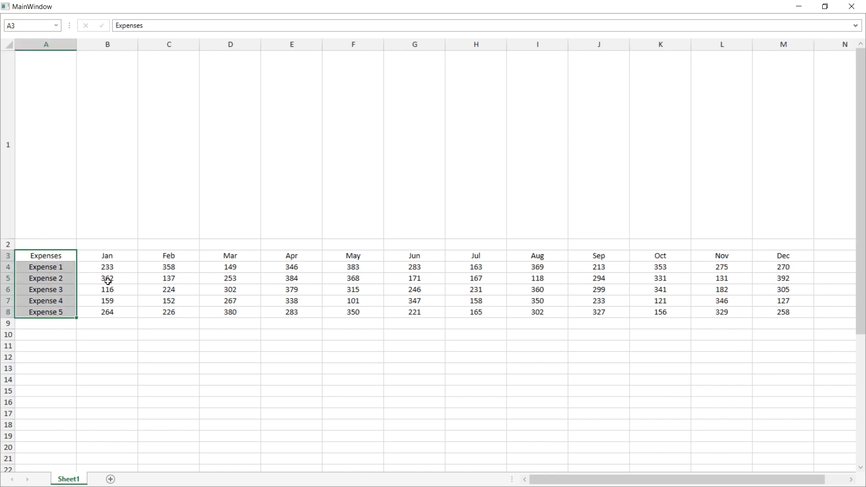
Select the expense names in column A of the running app's spreadsheet
left_click_drag(108, 255, 782, 301)
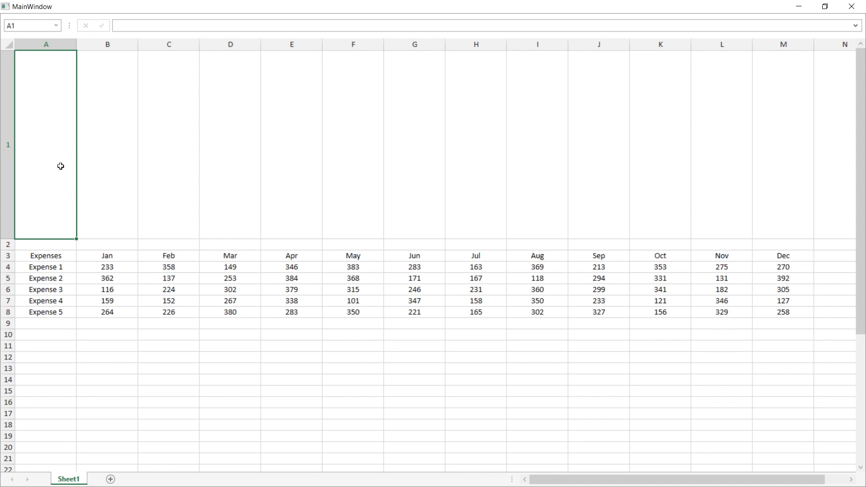
mouse_move(53, 108)
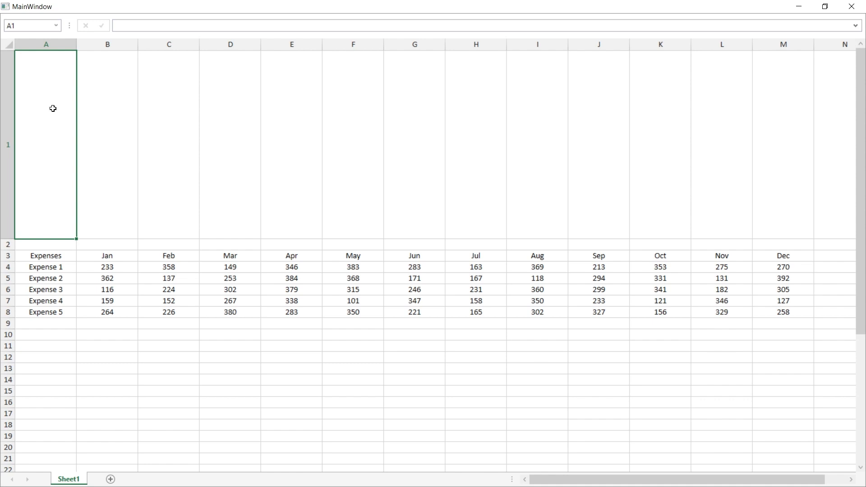
mouse_move(61, 104)
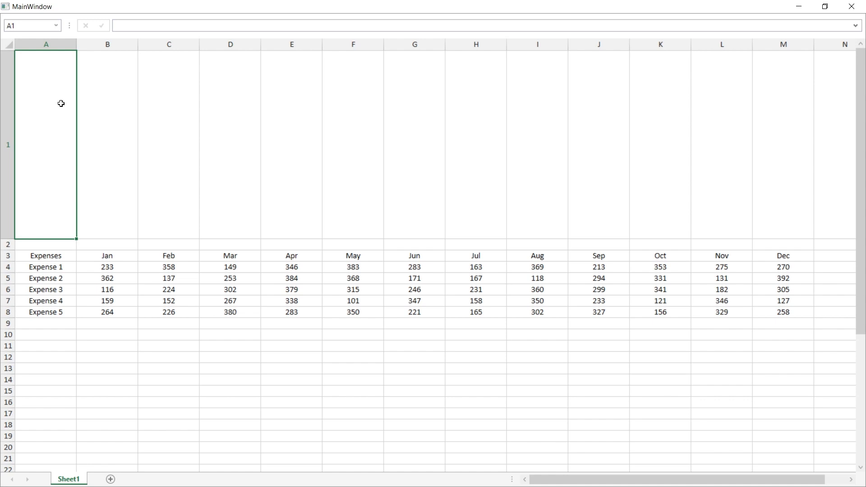
mouse_move(782, 172)
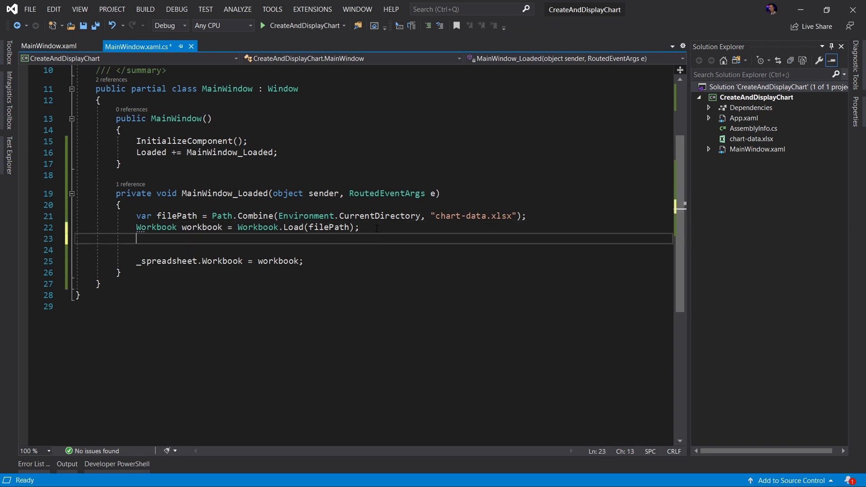
Add var sheet = workbook.Worksheets[0]; above the _spreadsheet assignment
key("enter")
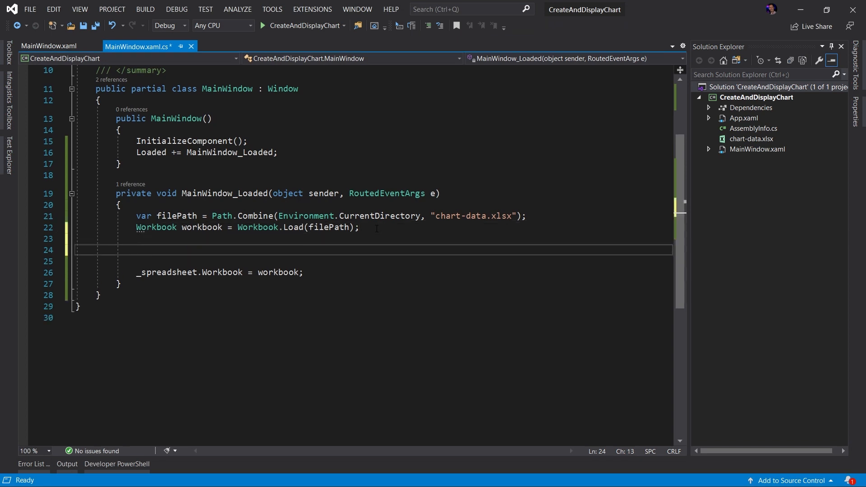
type("var sheet")
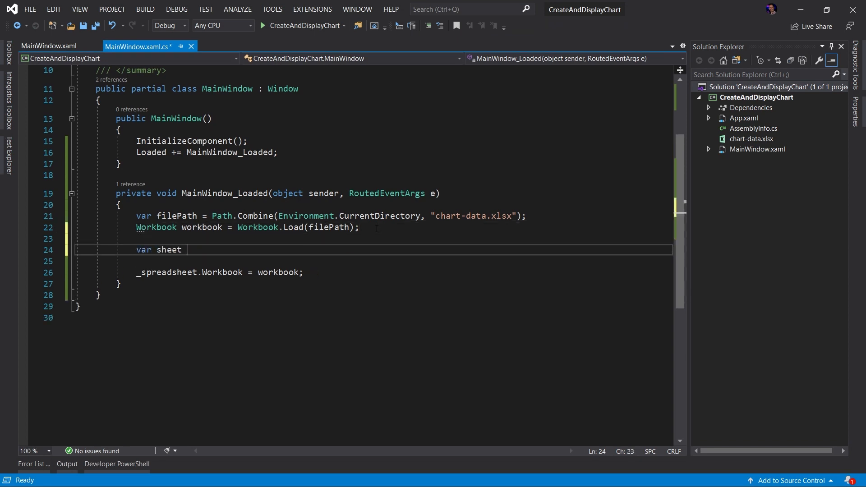
type("= workbook.Worksh")
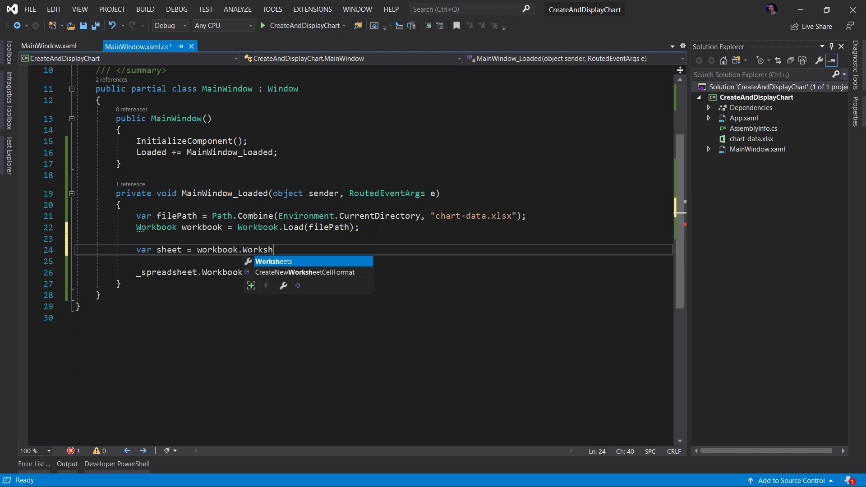
type("eets[0]")
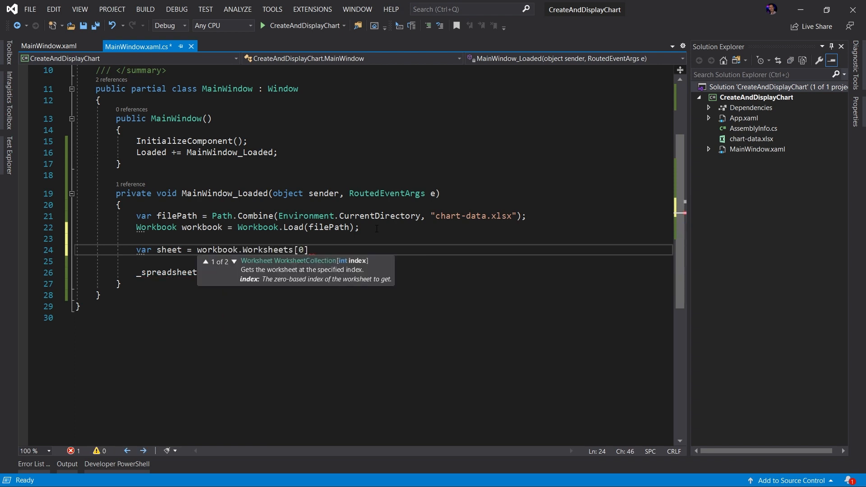
type(";")
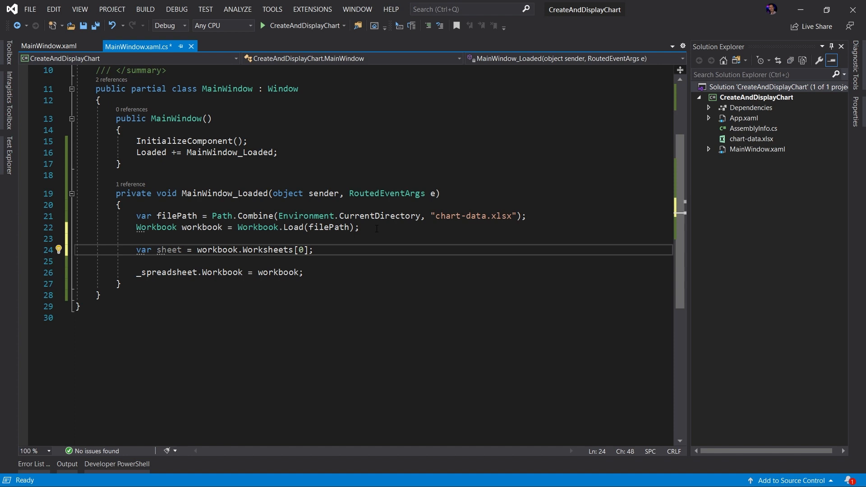
key("enter")
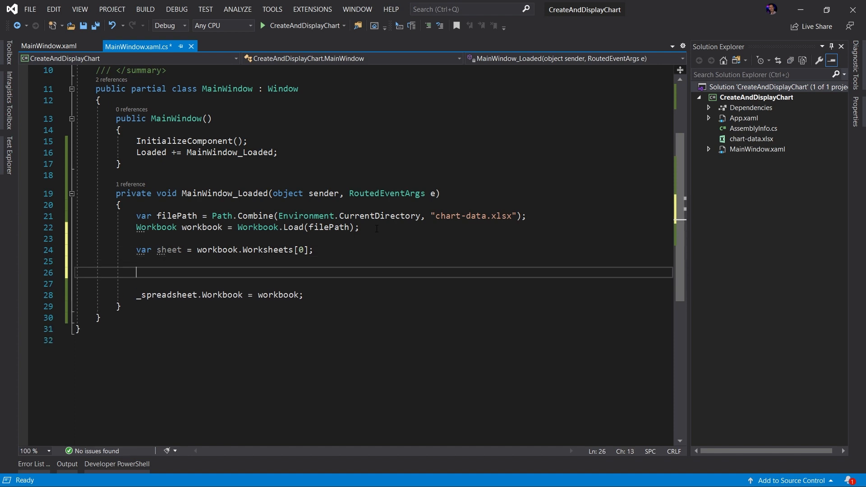
left_click(762, 87)
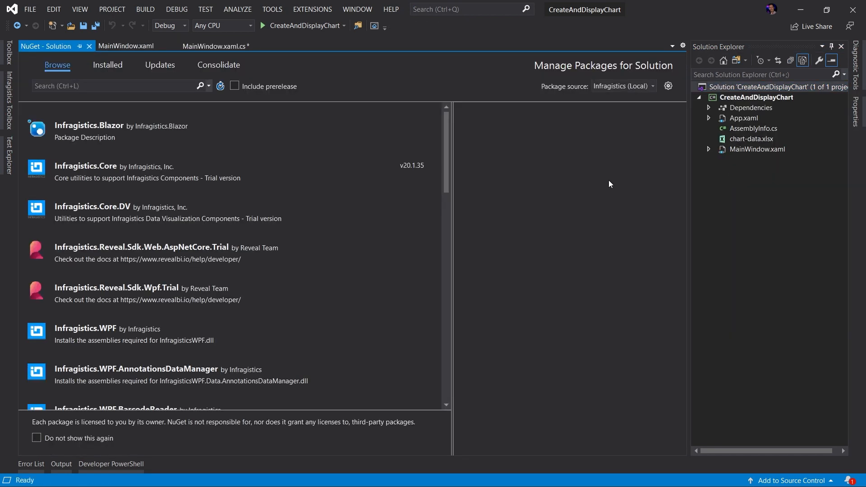
Search 'Spr' and install Infragistics.WPF.Spreadsheet.Charts into CreateAndDisplayChart
type("Spreadsheet")
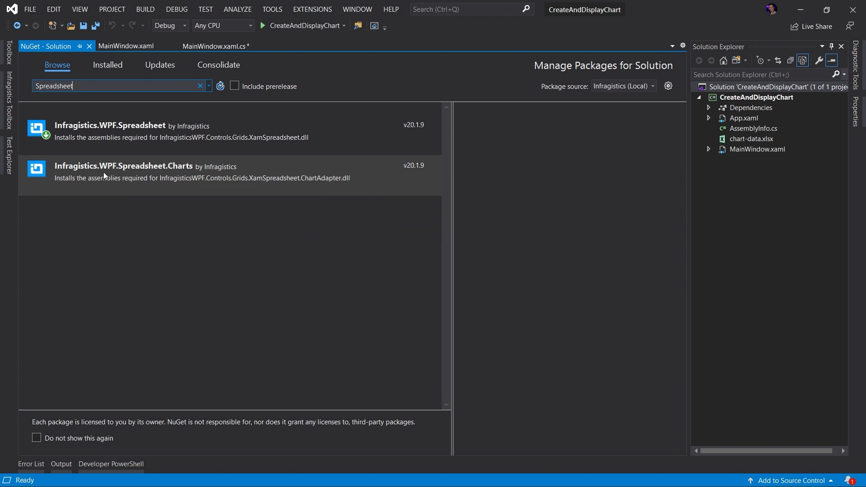
left_click(123, 171)
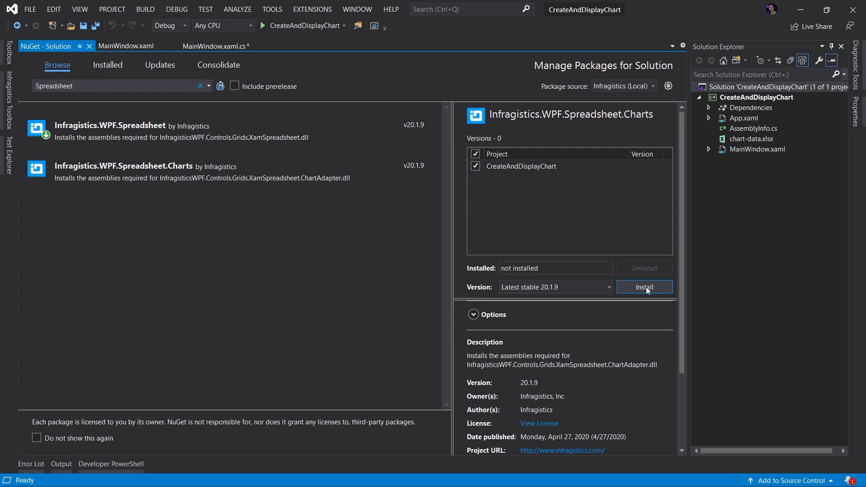
left_click(643, 287)
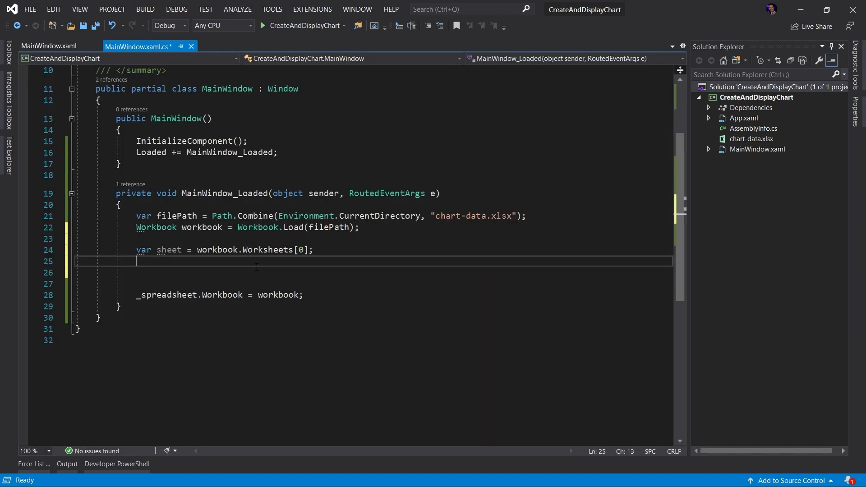
Begin a WorksheetChart statement calling sheet.Shapes.AddChart with ChartType.Line
type("WorksheetChart chart = shee")
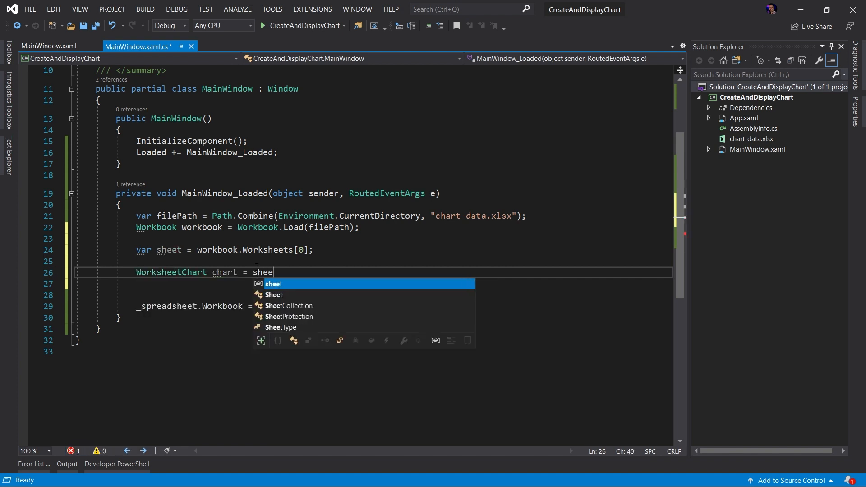
type("t.Shapes")
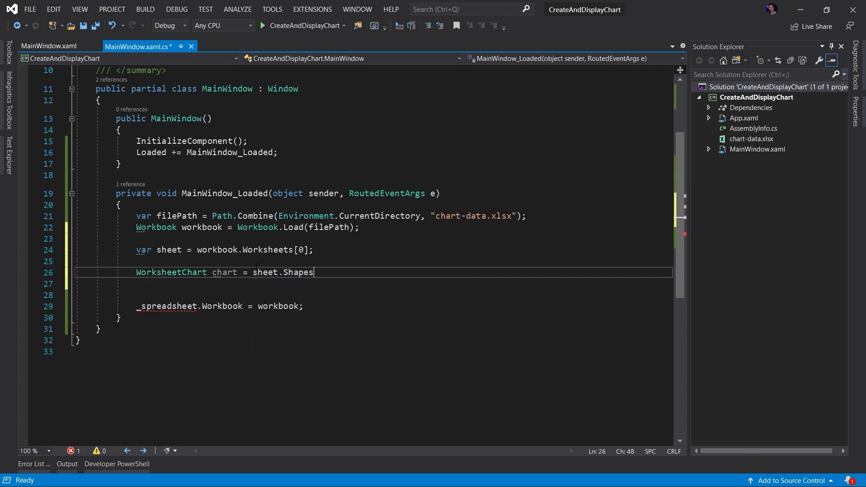
type(".AddChart")
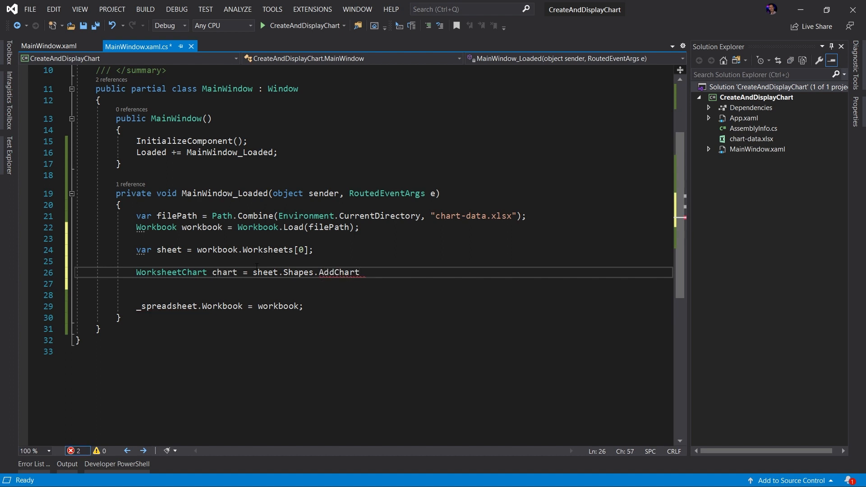
type("(")
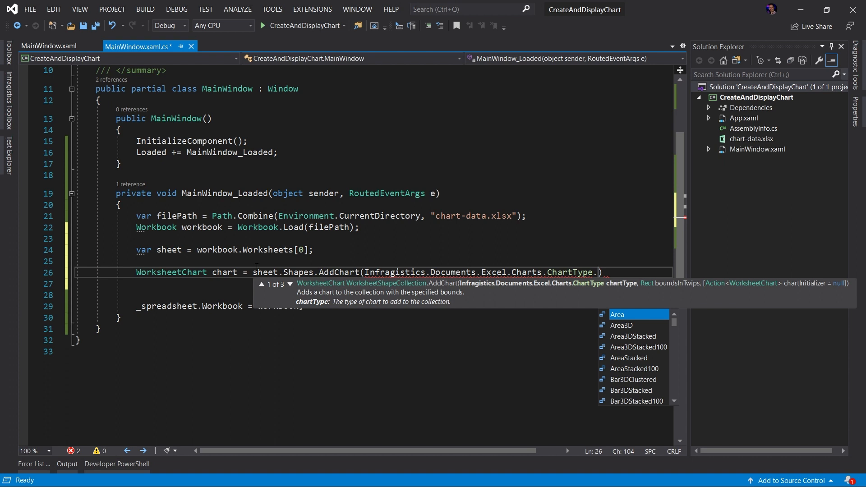
type("Line,")
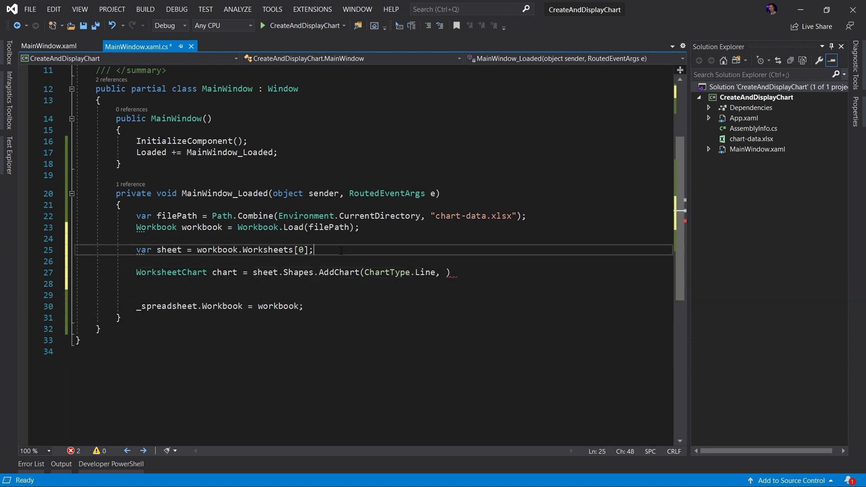
key("enter")
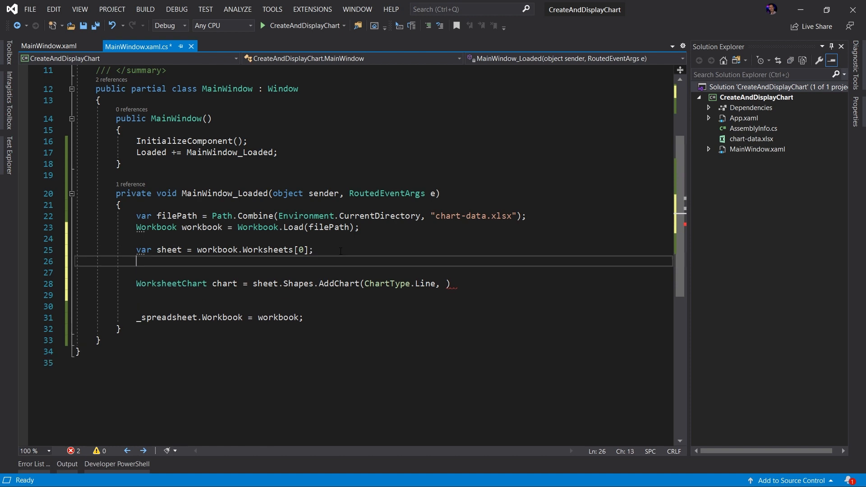
Get cell A1 as topLeft and pass it with a new Point to AddChart
type("WorksheetCell topLeft = sheet.")
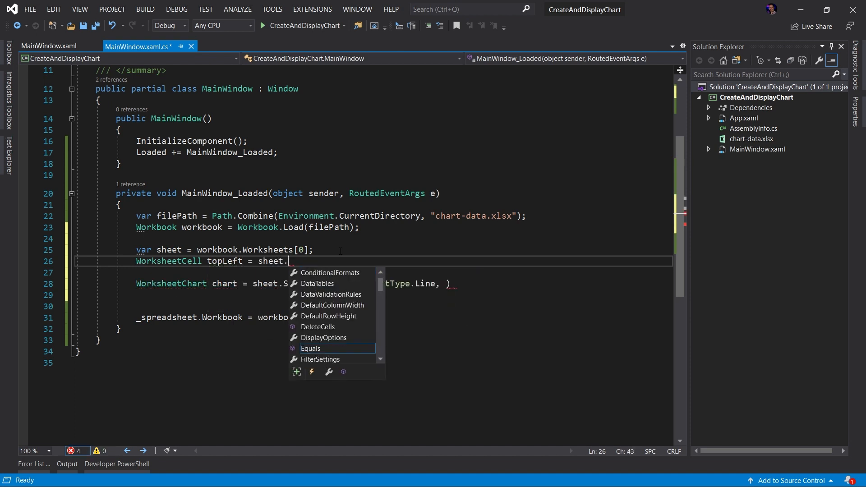
type("GetCell(\"A1\");")
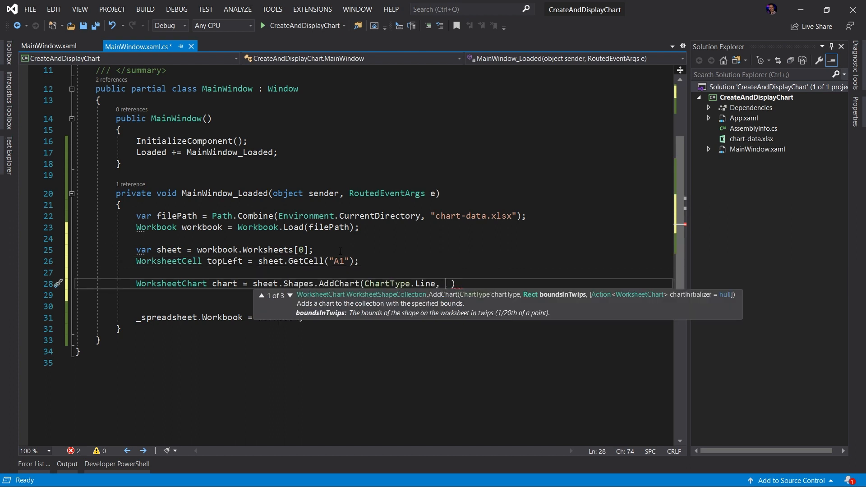
type("topLeft")
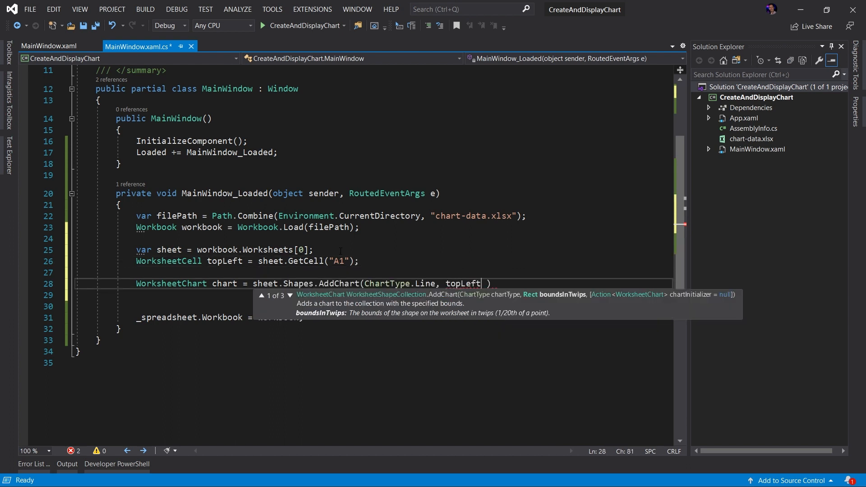
type(",")
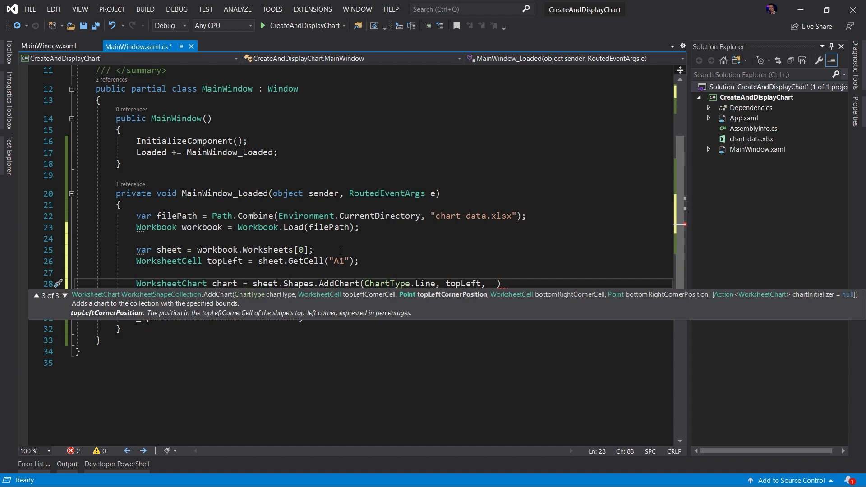
type("new po")
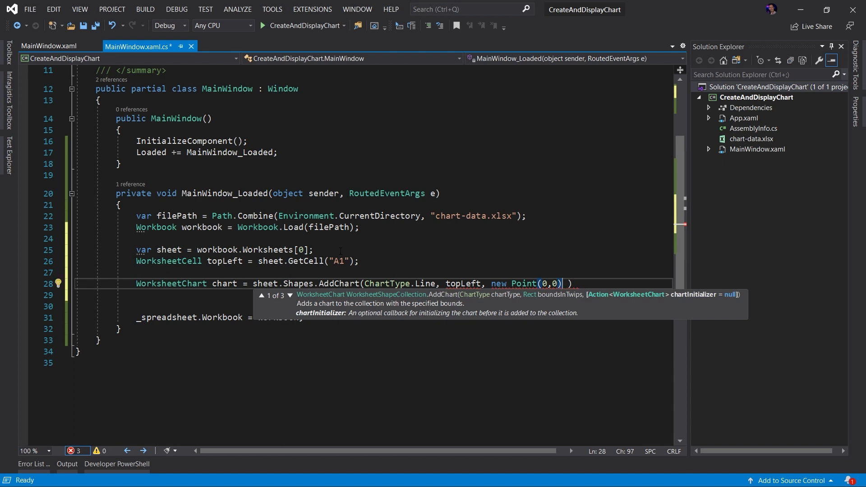
type(",")
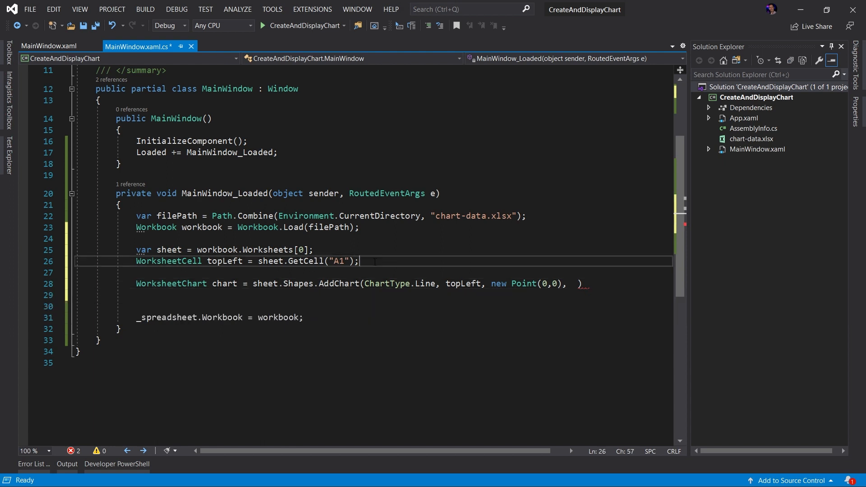
Get cell M1 as bottomRight, add it to the AddChart arguments, and save
type("WorksheetCell bottomRight = sheet.GetCell(\"M1")
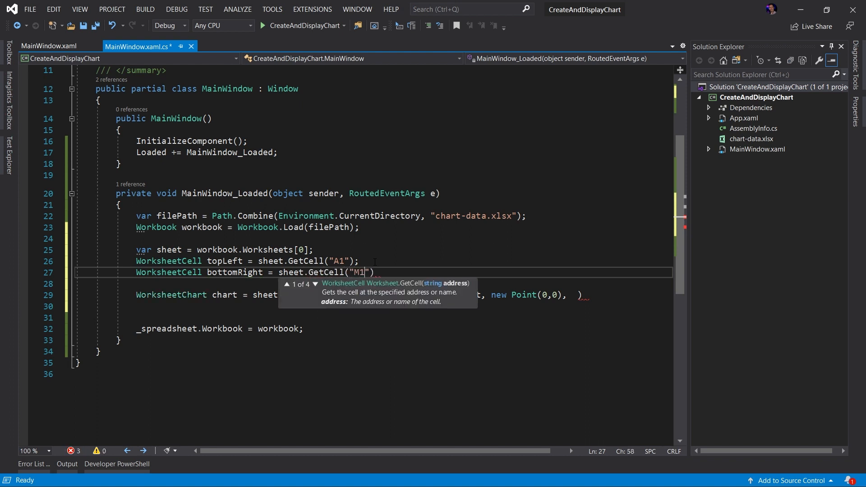
key("ctrl+s")
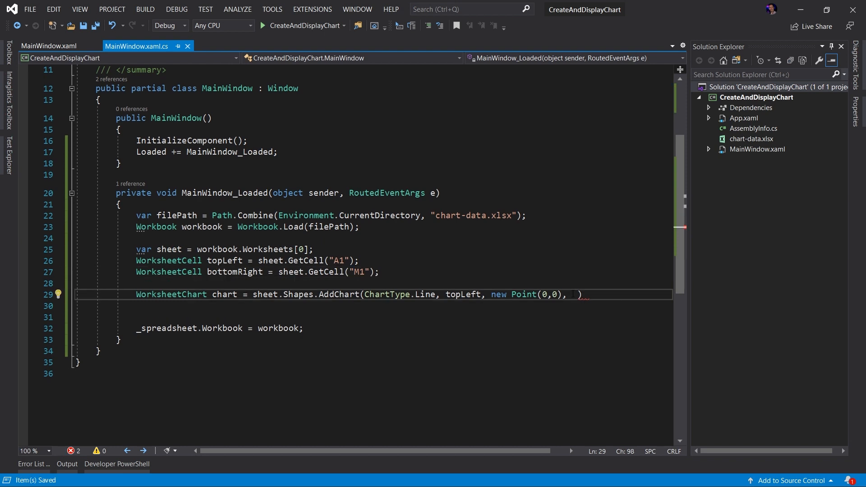
type("b")
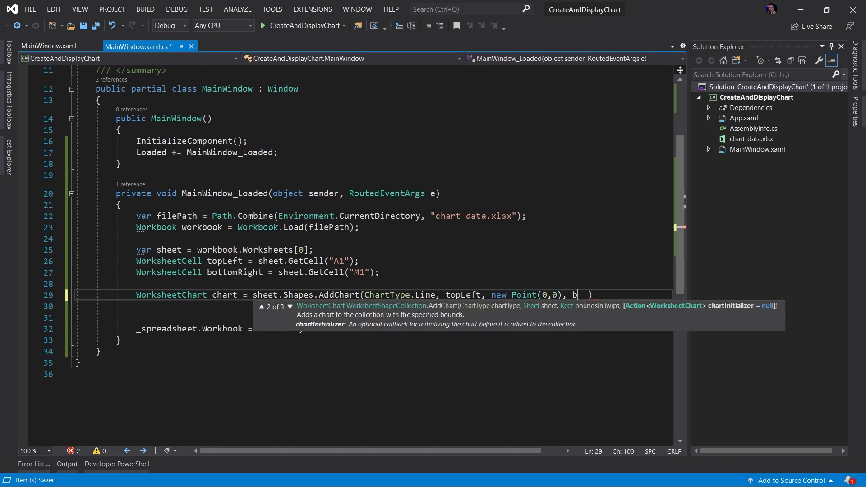
type("ottomRight,")
left_click(373, 306)
type("new Point(100, 100));")
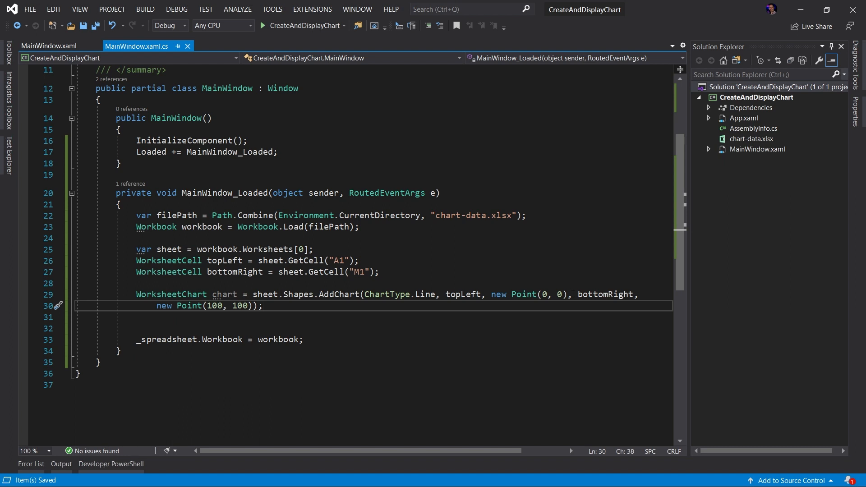
Add chart.SetSourceData("B3:M8"); below the AddChart line and save the file
type("chart.SetSourceData(")
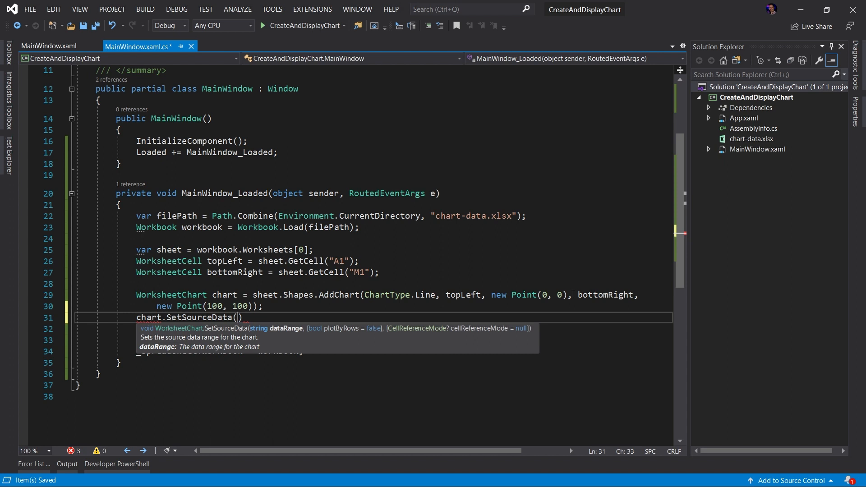
type("\"")
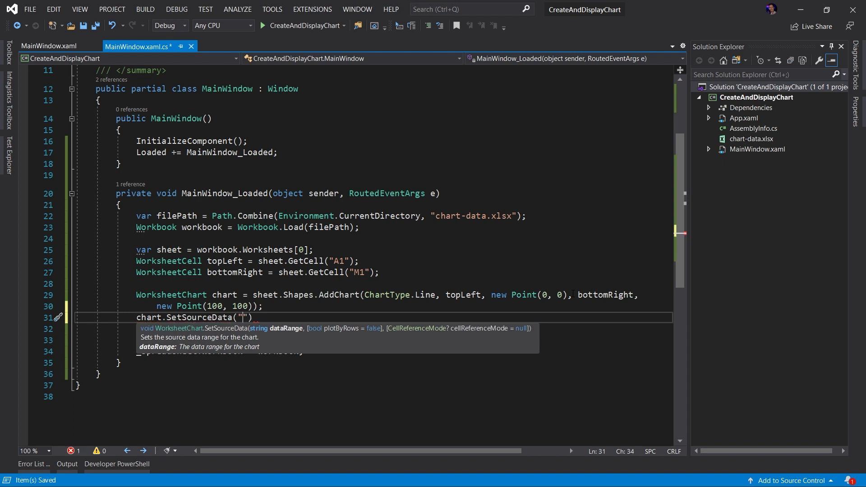
type("B3:M")
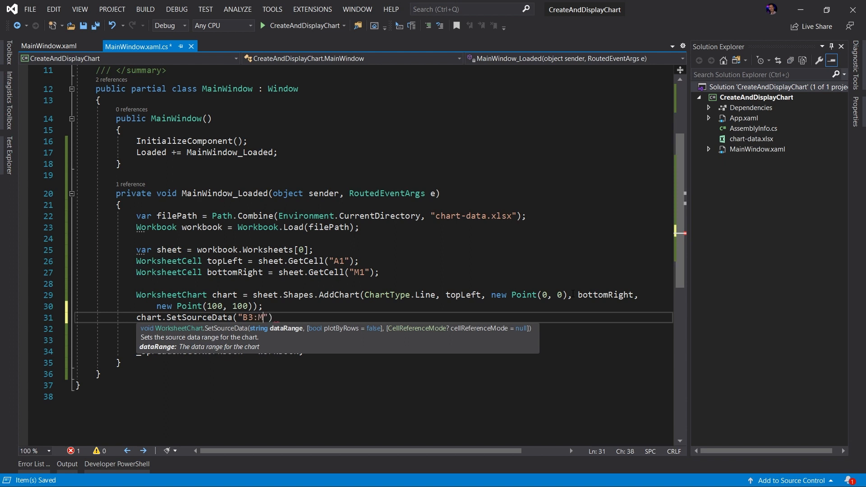
type("8\");")
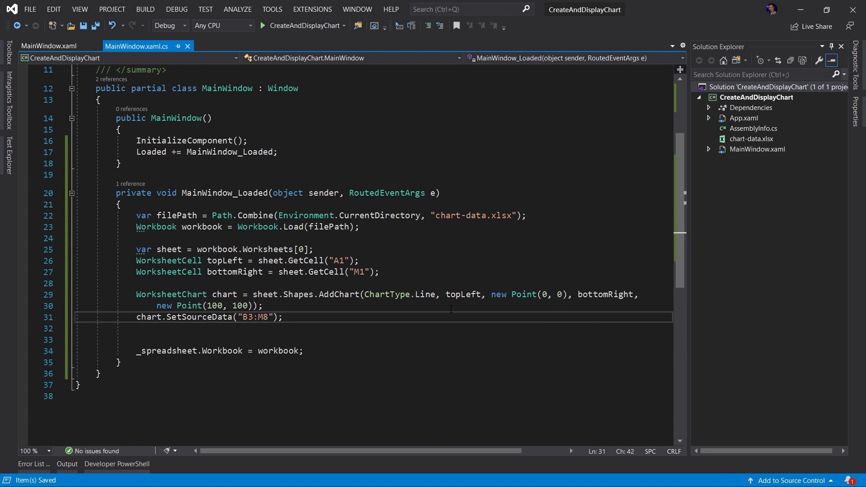
left_click(263, 25)
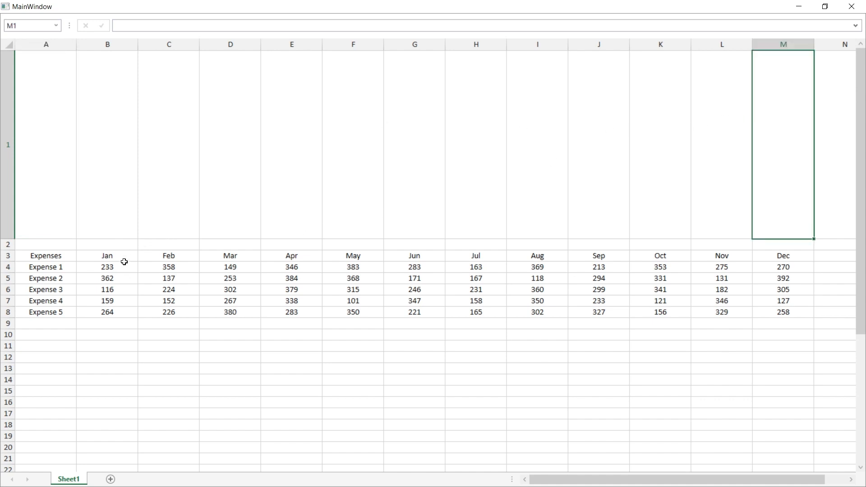
Inspect the running app, where the tall first row shows no chart, then close it
left_click_drag(108, 255, 782, 323)
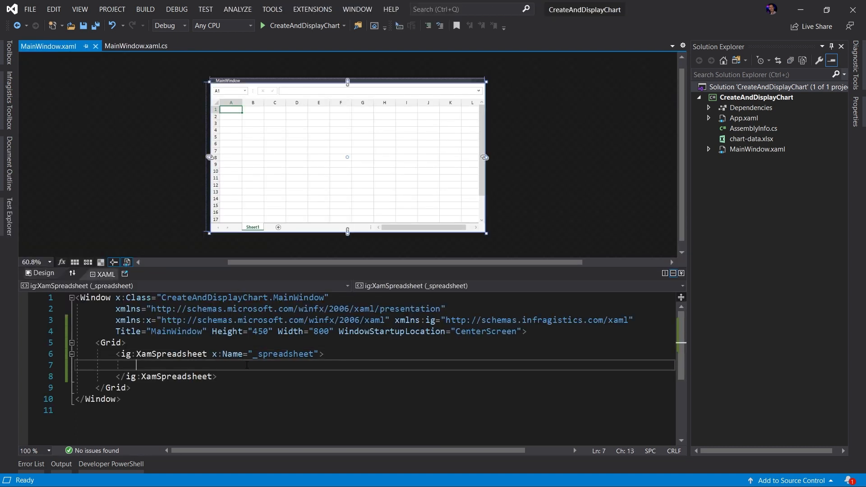
Nest ig:XamSpreadsheet.ChartAdapter with a SpreadsheetChartAdapter inside the _spreadsheet element in MainWindow.xaml
type("<ig:Xam")
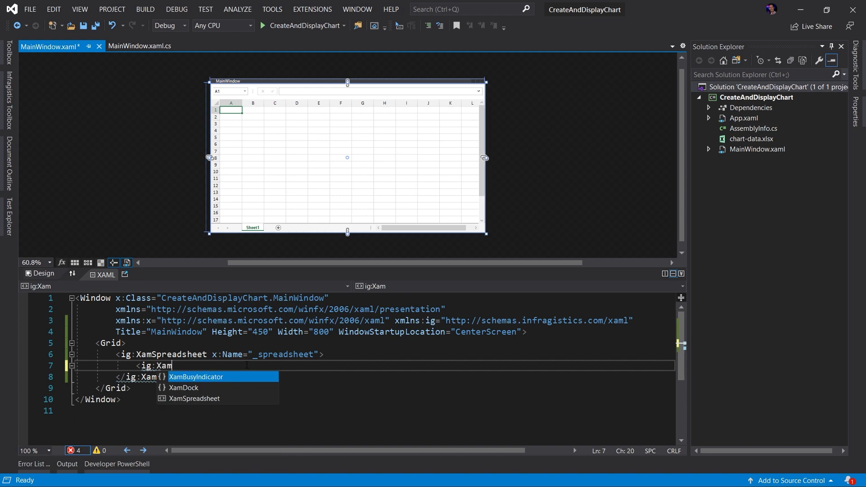
type("Spreadsheet.ChartAdapter>")
type("<ig:SpreadsheetChartAdapter />")
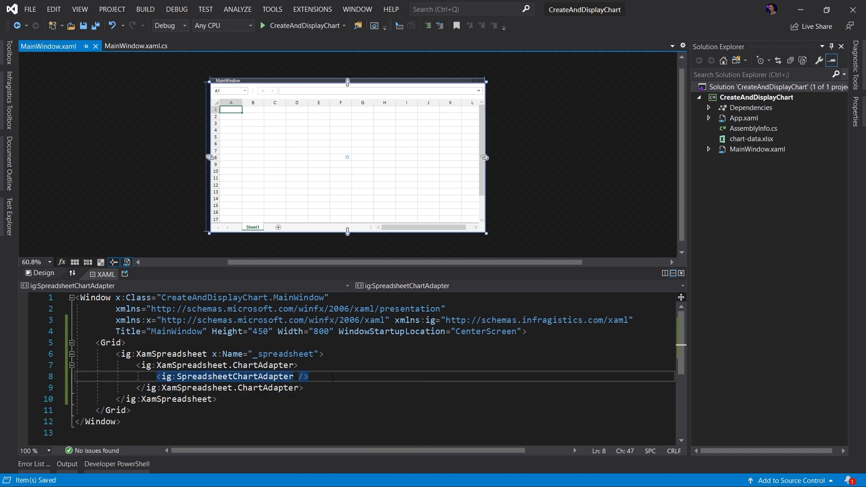
mouse_move(300, 37)
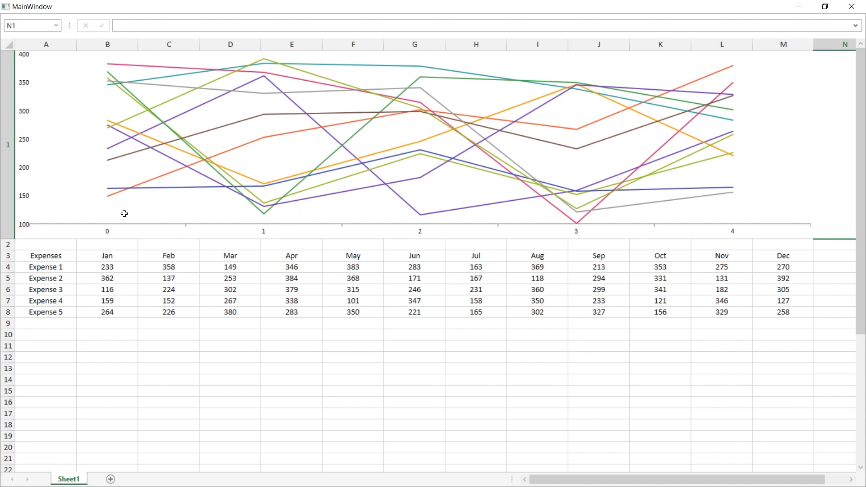
mouse_move(281, 238)
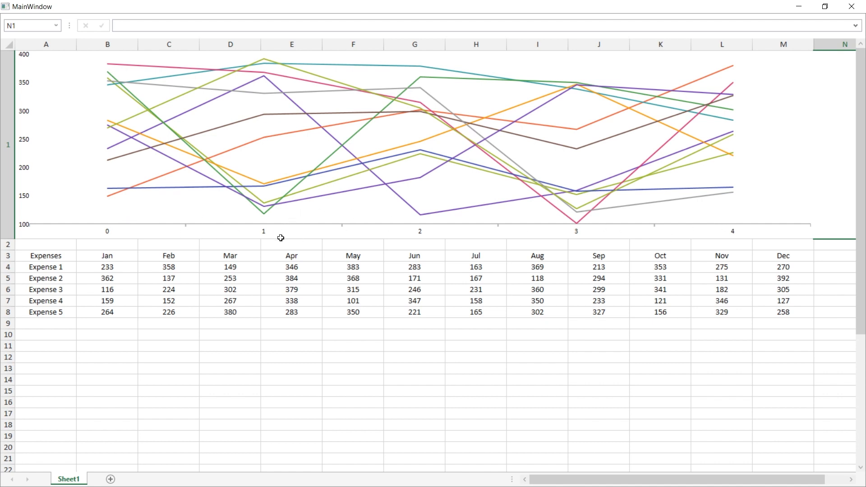
mouse_move(106, 98)
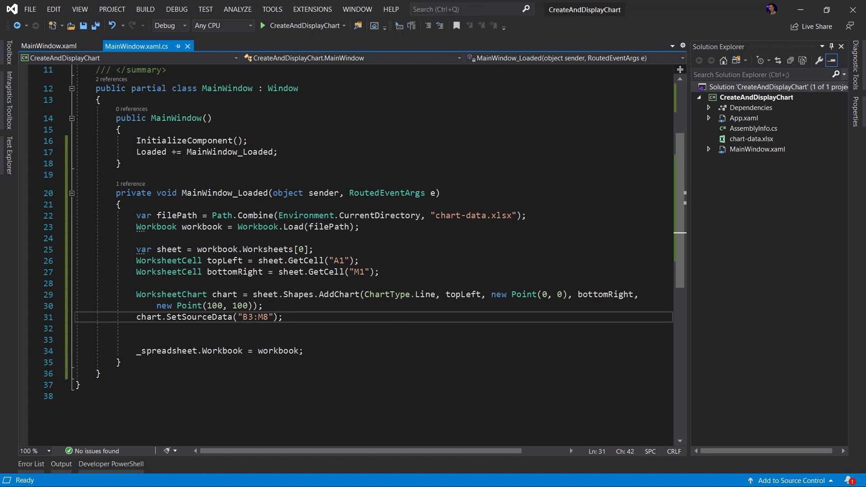
Pass true as plotByRows: chart.SetSourceData("B3:M8", true)
double_click(253, 317)
type(", ")
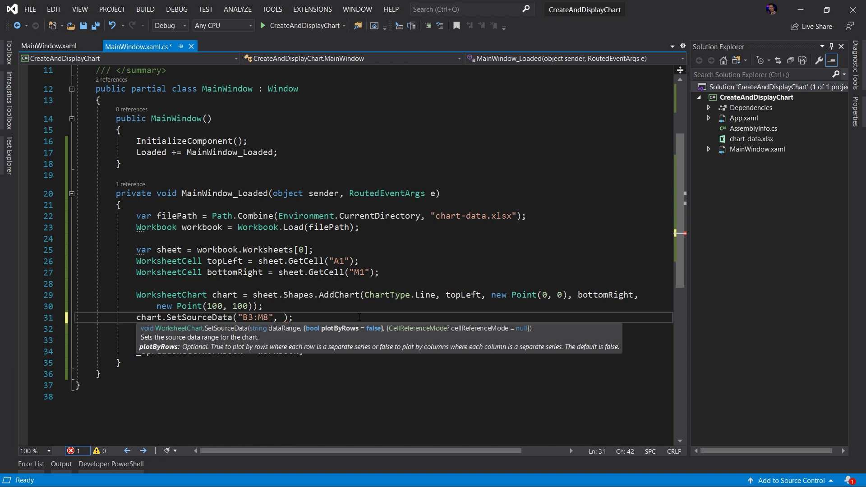
type("t")
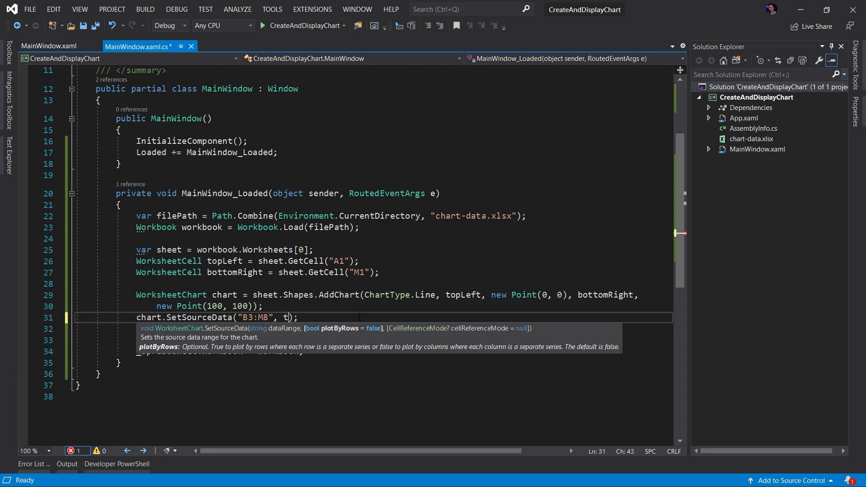
type("rue")
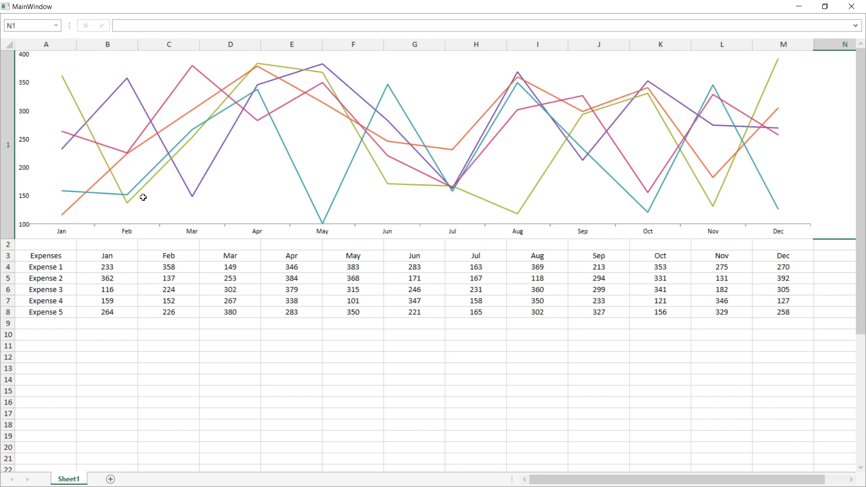
mouse_move(212, 271)
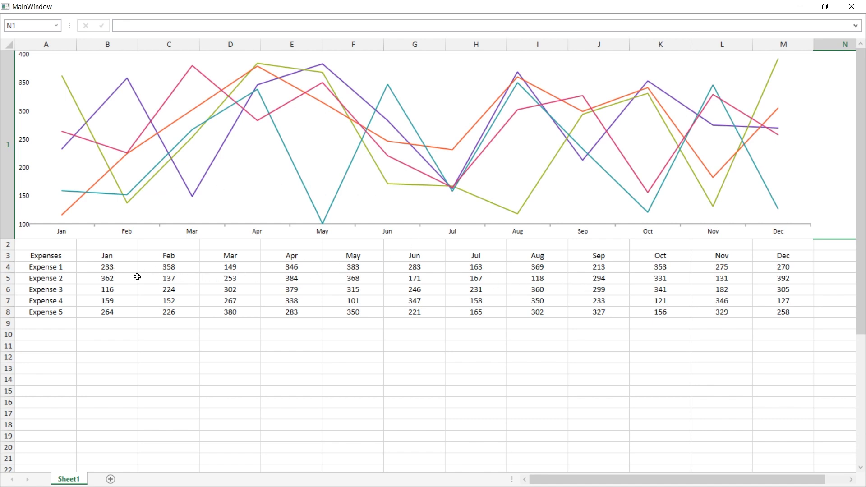
mouse_move(77, 234)
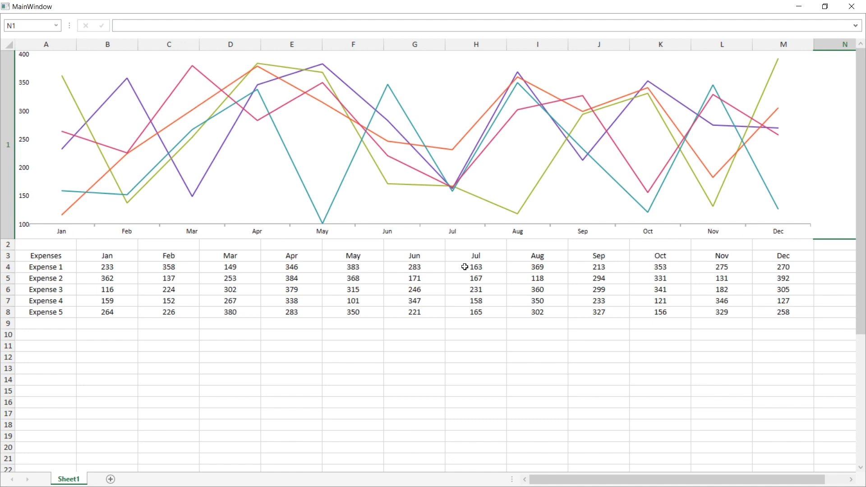
Enter 800 in cell B4 for Expense 1's January, then start editing cell C6
left_click(107, 266)
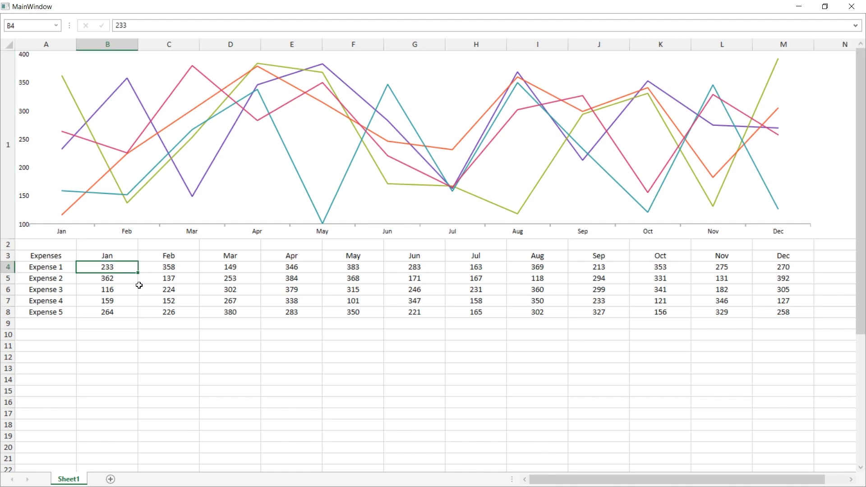
type("800")
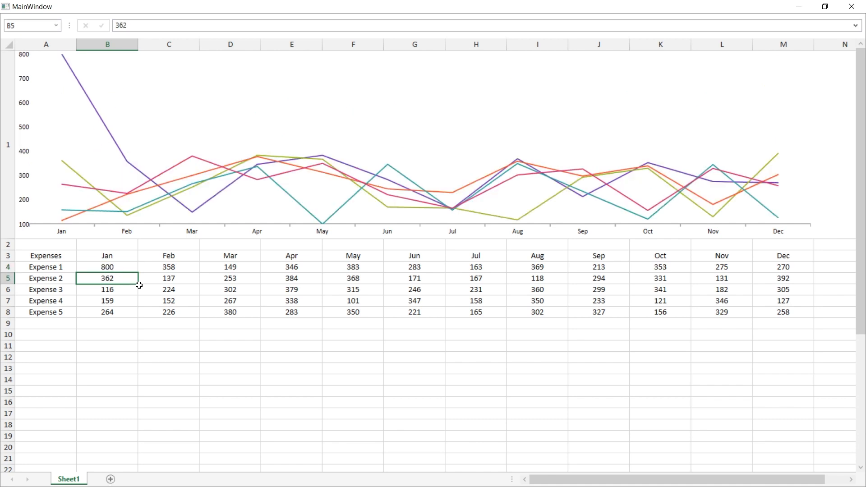
mouse_move(151, 283)
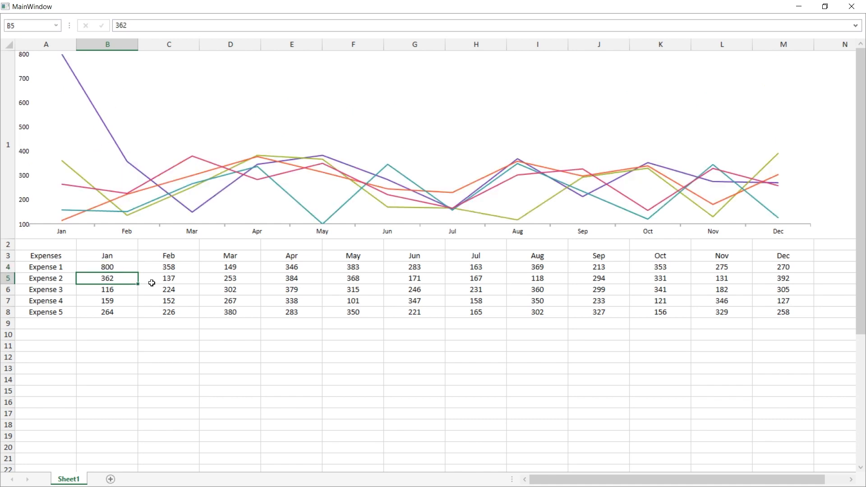
left_click(168, 290)
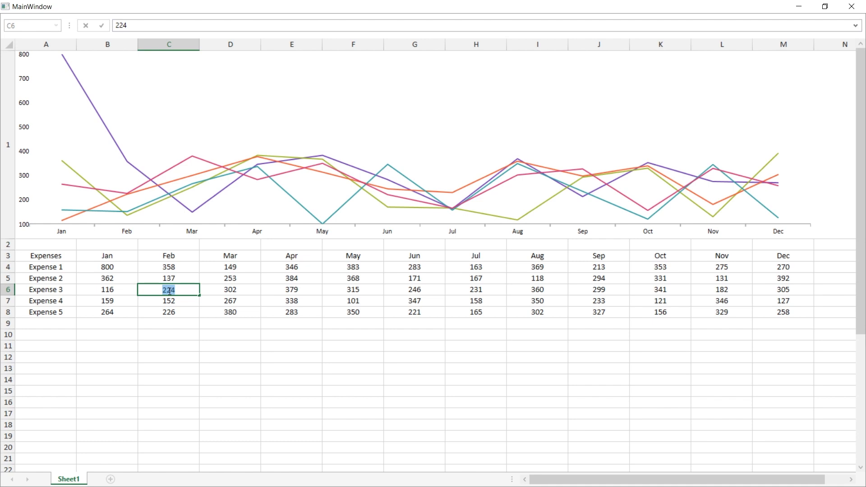